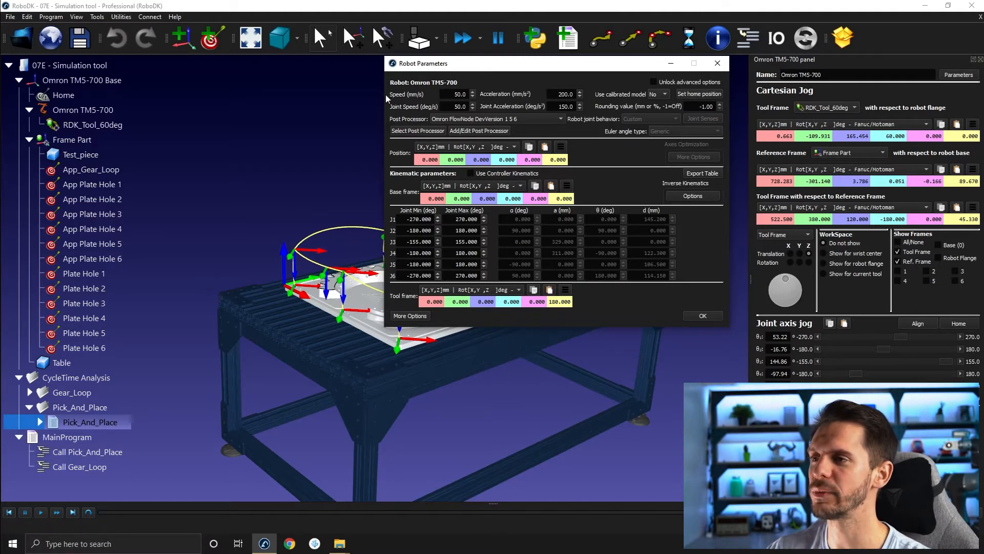
pyautogui.moveTo(432, 101)
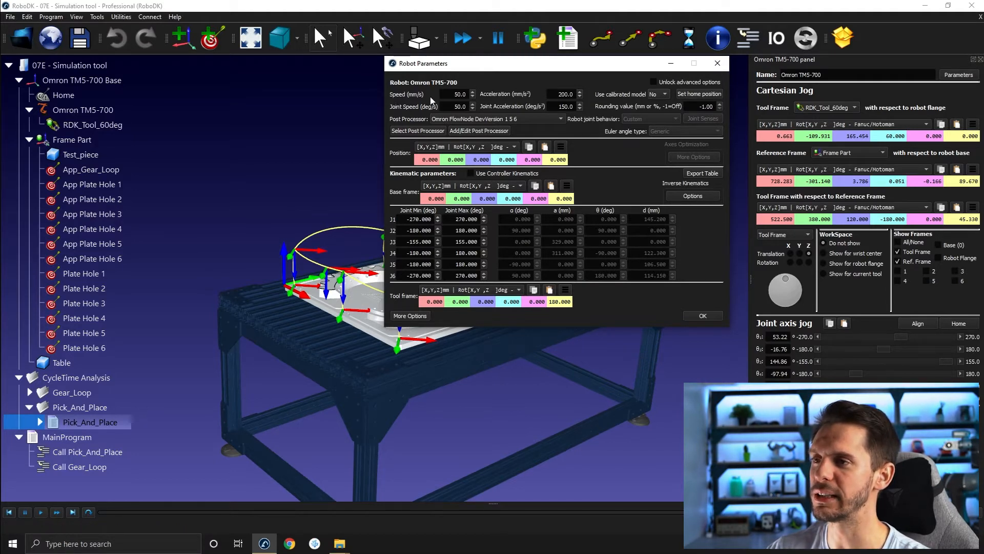
pyautogui.moveTo(483, 100)
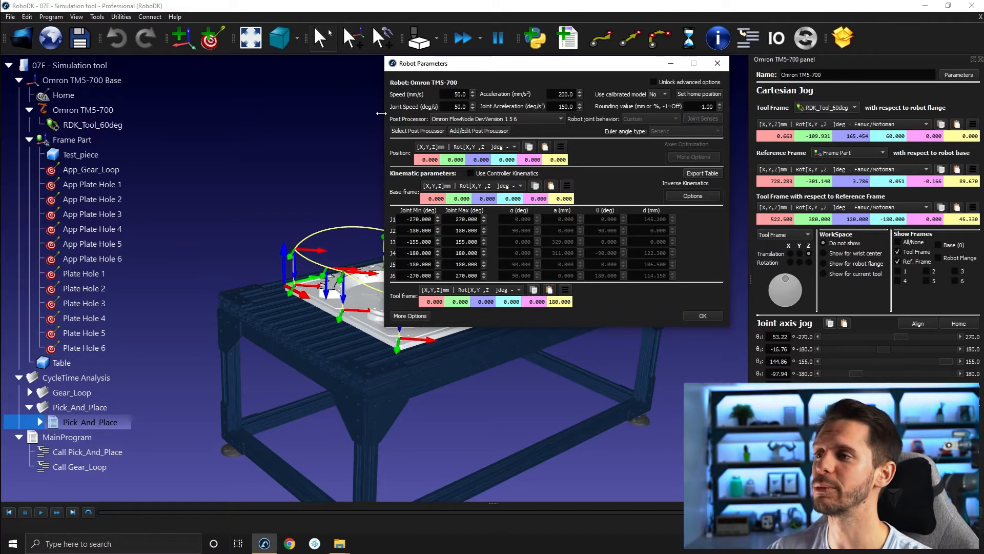
pyautogui.moveTo(422, 112)
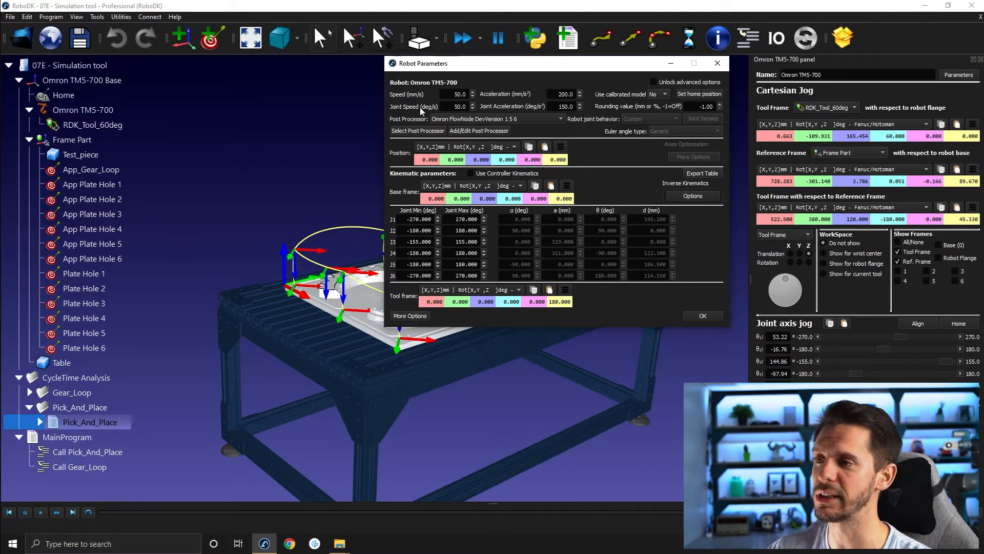
pyautogui.moveTo(535, 113)
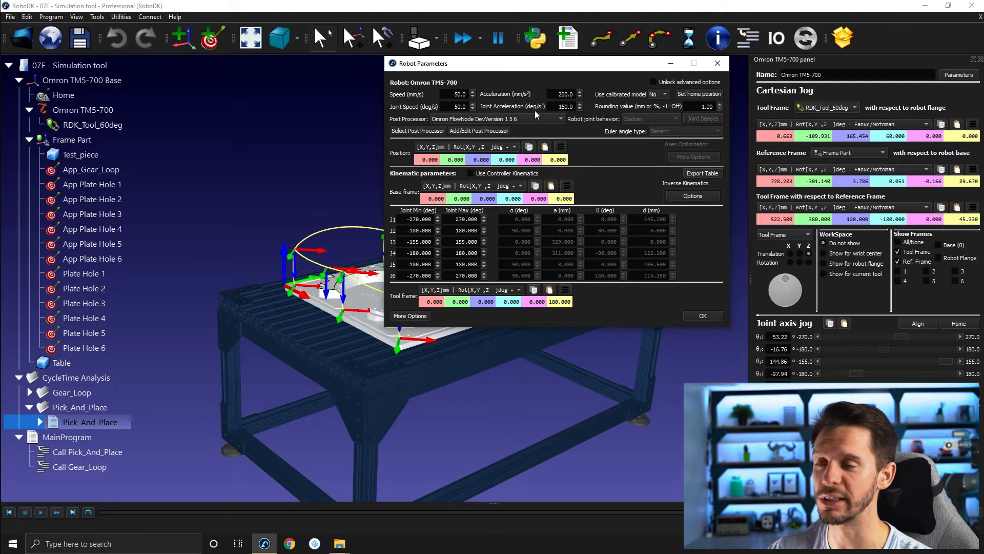
# Set the robot's joint speed to 500 deg/s and joint acceleration to 1500 deg/s² in Robot Parameters.
pyautogui.tripleClick(564, 105)
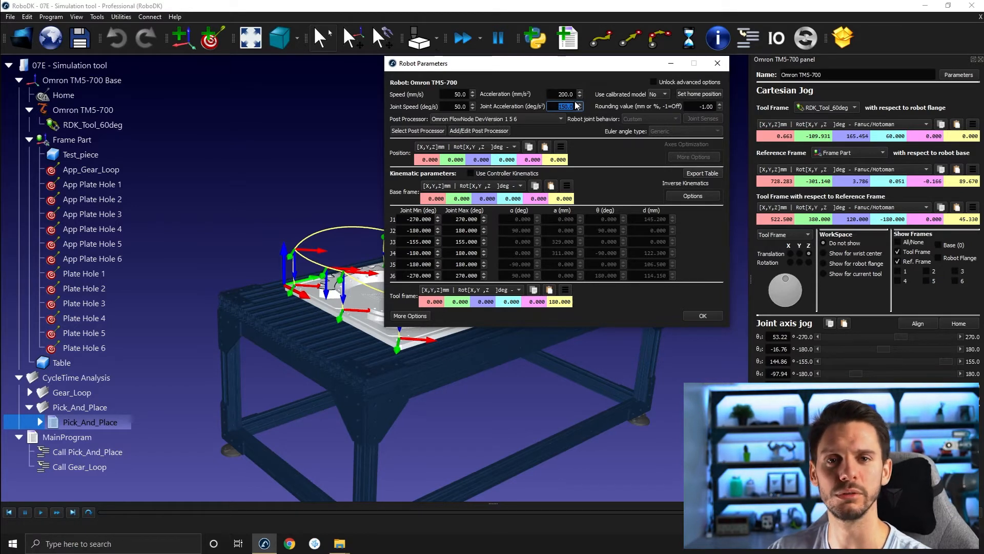
pyautogui.moveTo(662, 153)
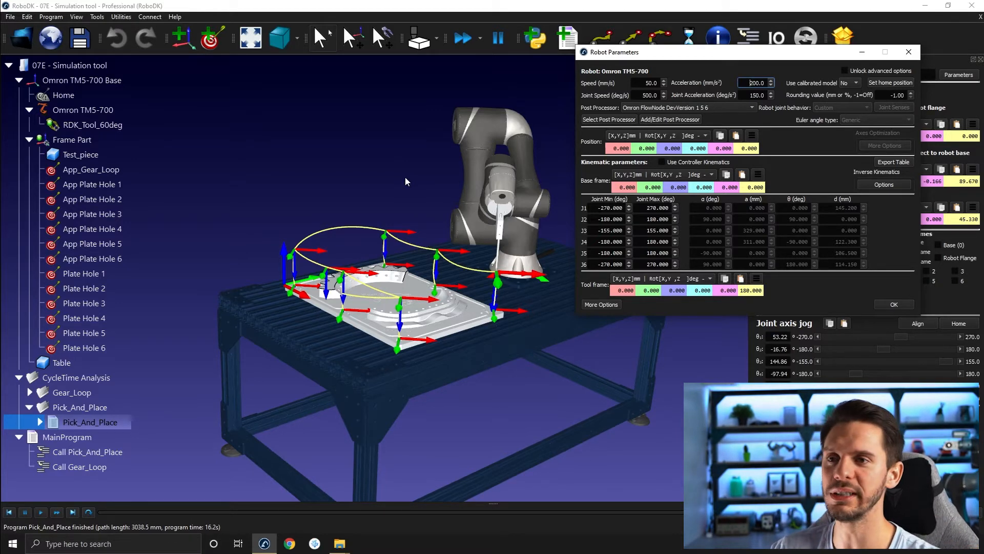
pyautogui.tripleClick(756, 95)
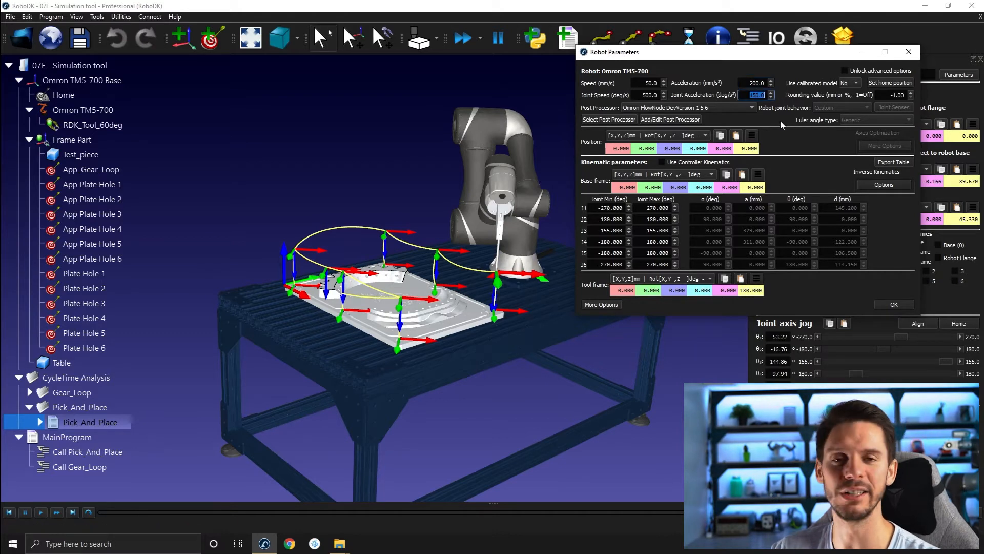
pyautogui.moveTo(781, 126)
pyautogui.write('1500')
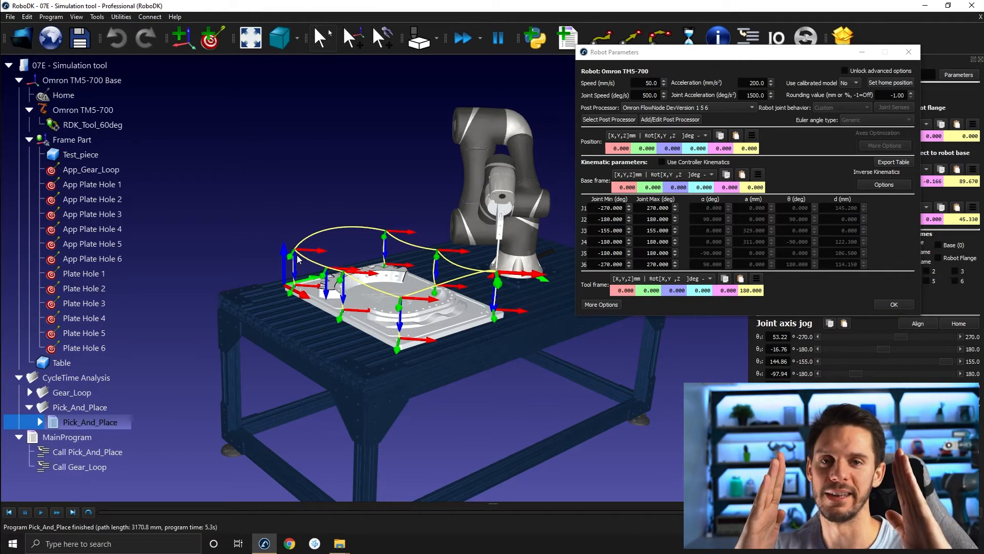
pyautogui.moveTo(318, 245)
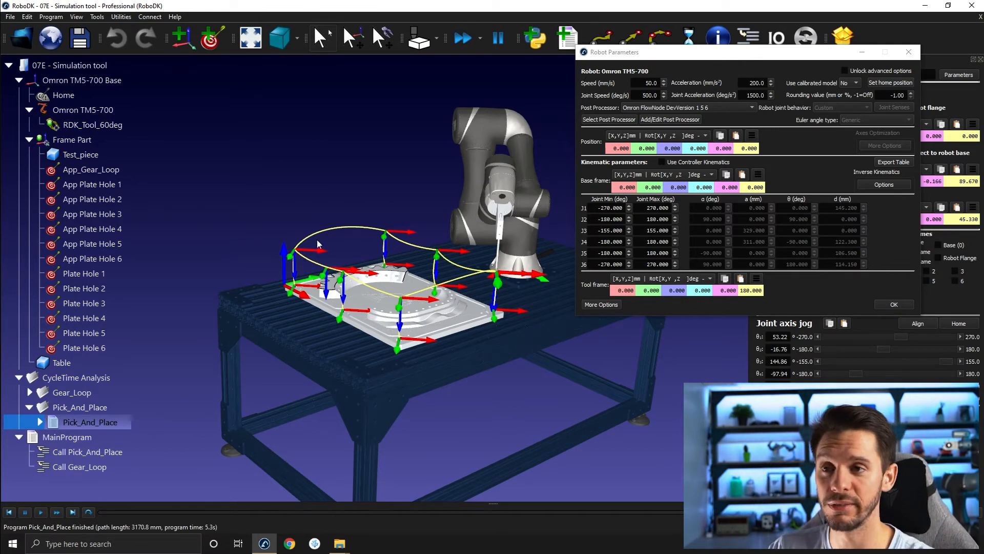
pyautogui.tripleClick(754, 94)
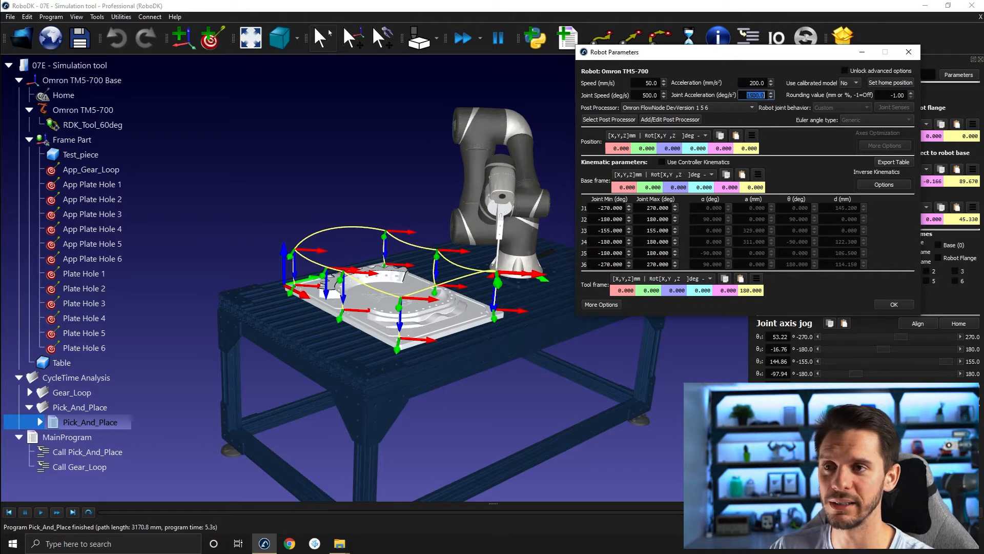
pyautogui.moveTo(798, 154)
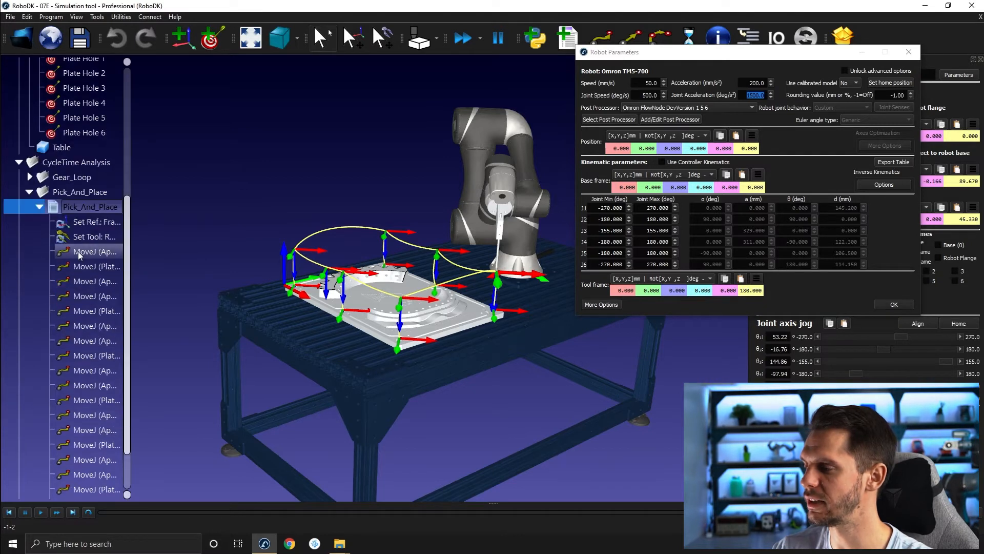
# Turn all selected MoveJ instructions in Pick_And_Place into linear moves via Set Move Linear.
pyautogui.scroll(-3)
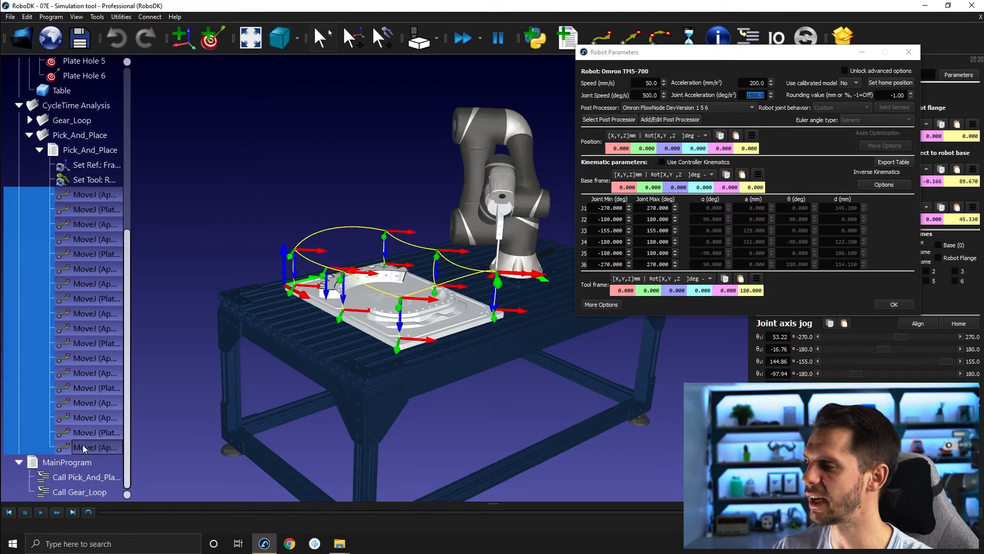
pyautogui.rightClick(86, 447)
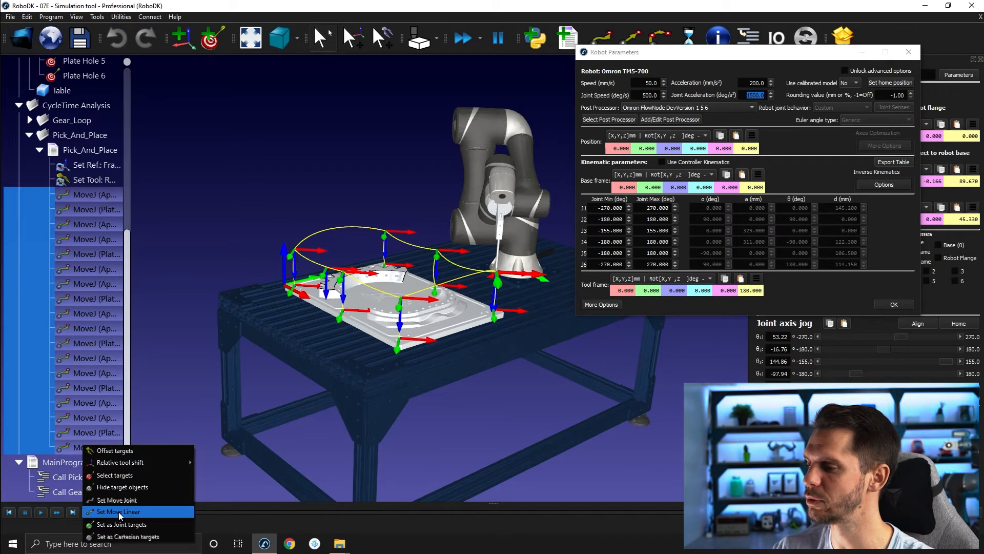
pyautogui.click(121, 510)
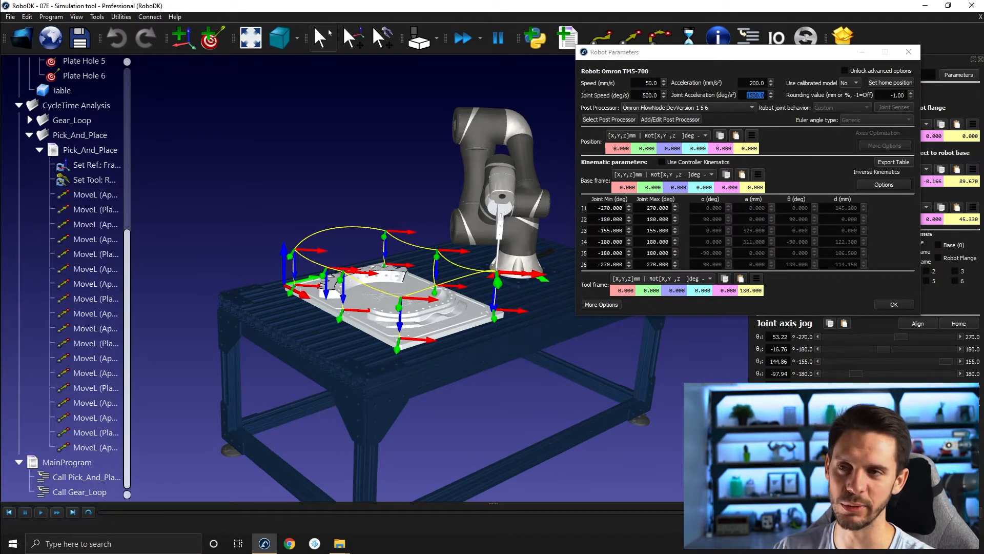
pyautogui.click(96, 164)
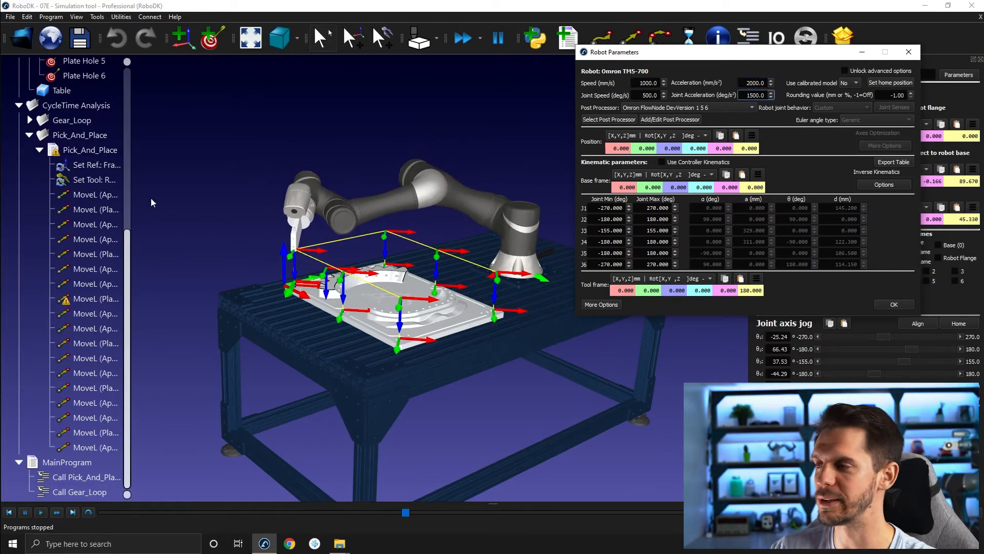
# Set the robot's linear speed to 1000 mm/s and rounding value to 1 mm, then run Pick_And_Place.
pyautogui.click(91, 150)
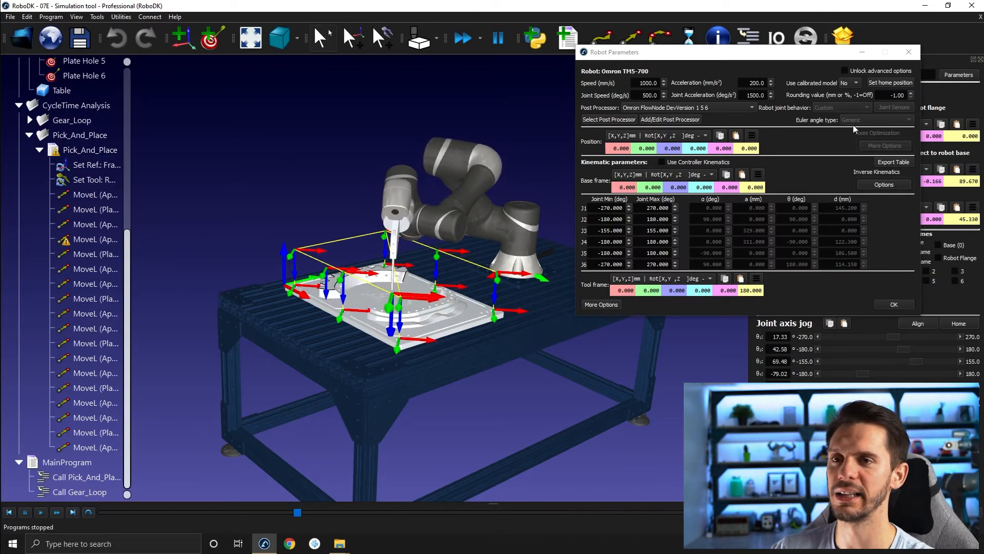
pyautogui.click(894, 94)
pyautogui.write('1')
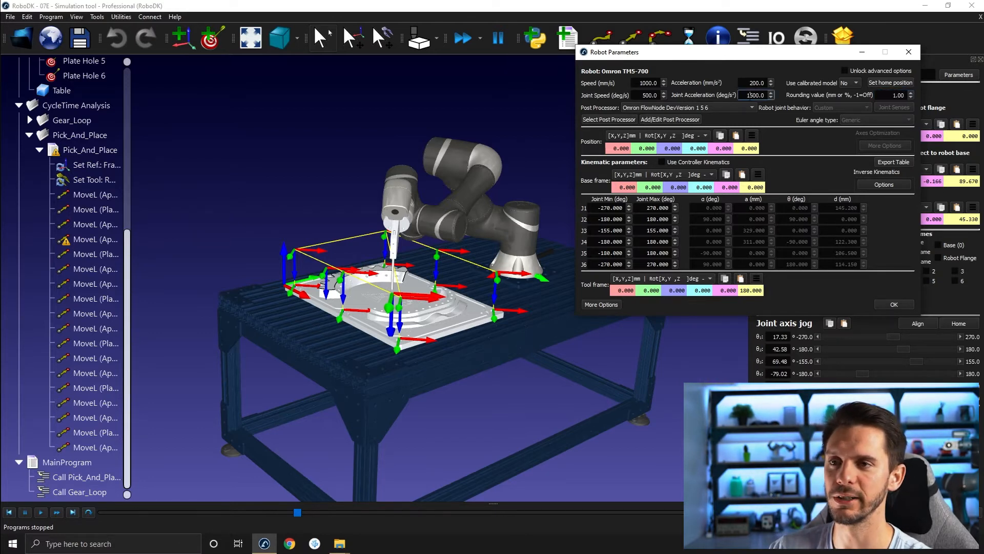
pyautogui.click(90, 150)
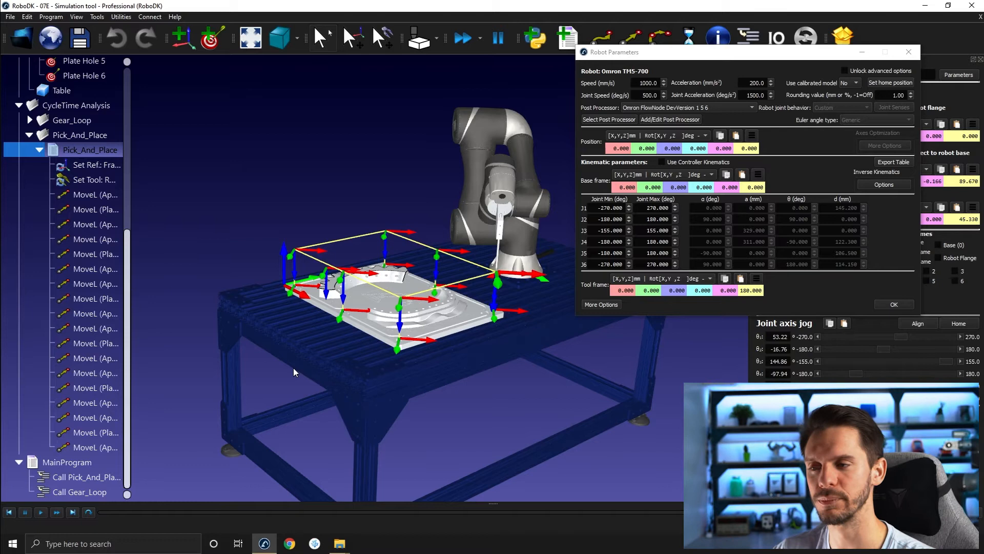
pyautogui.moveTo(435, 408)
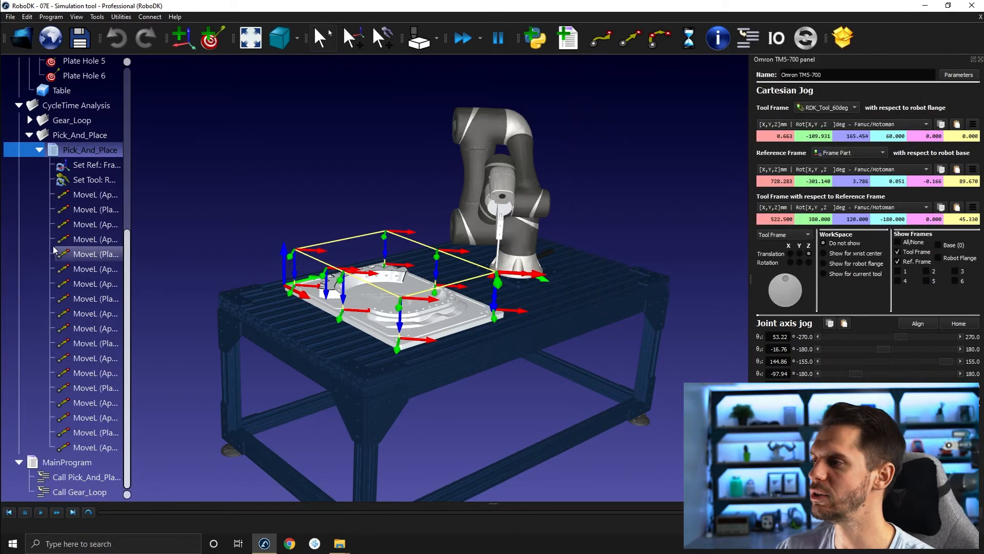
# Insert a Set Speed instruction of 9999 mm/s after Set Tool in Pick_And_Place.
pyautogui.click(93, 179)
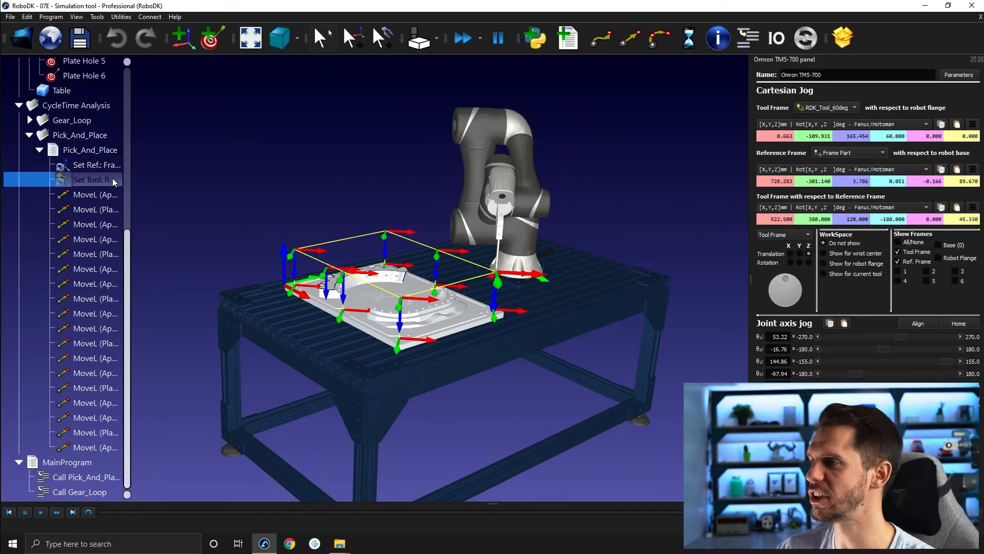
pyautogui.rightClick(92, 179)
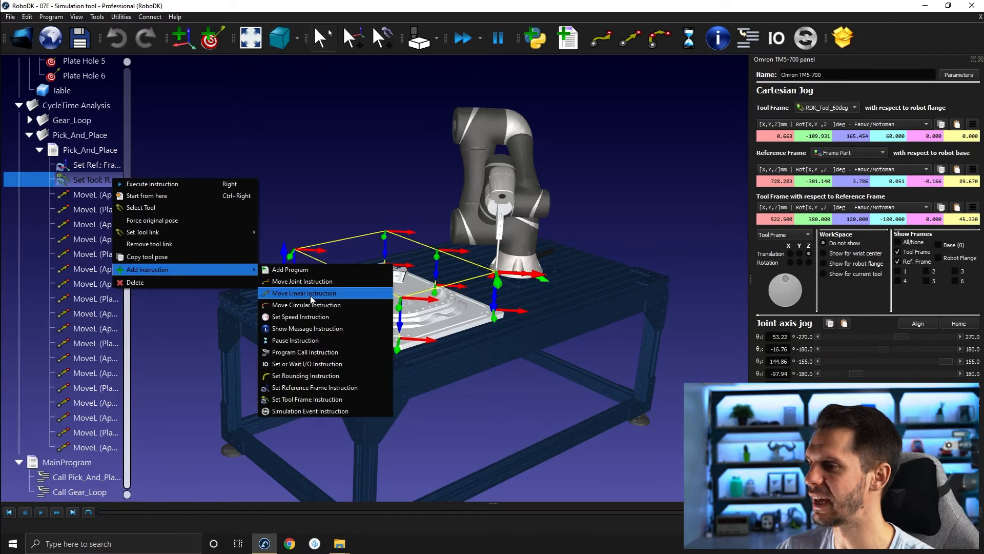
pyautogui.click(302, 317)
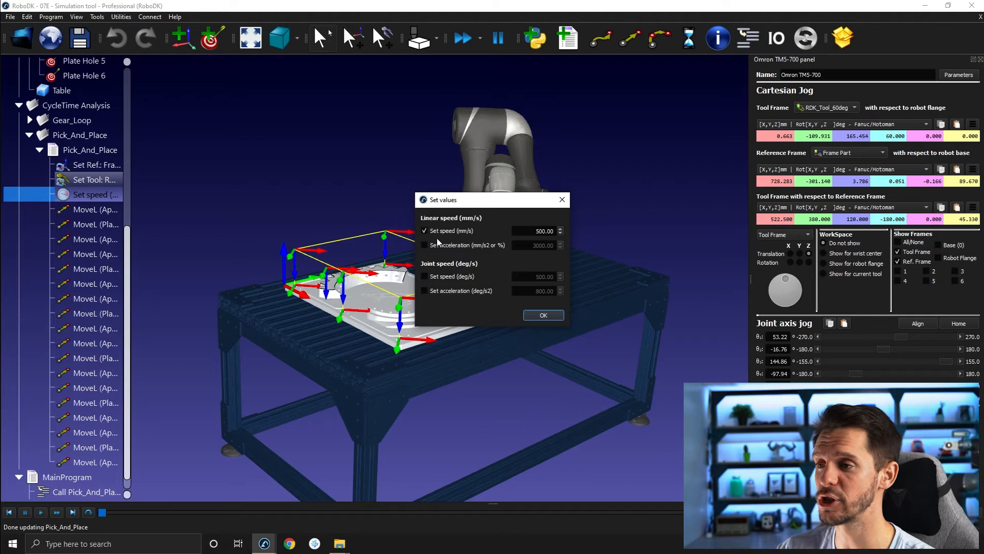
pyautogui.moveTo(458, 314)
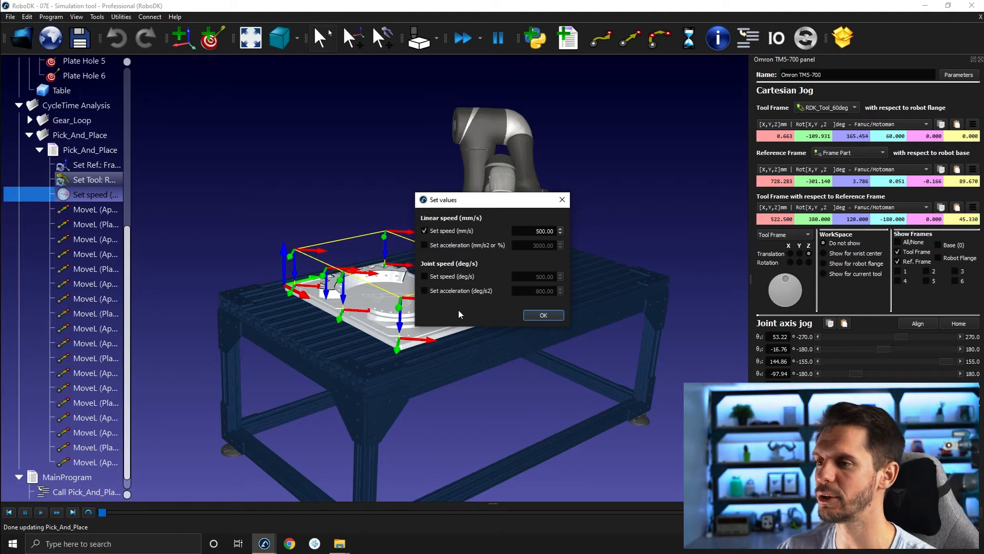
pyautogui.moveTo(445, 299)
pyautogui.write('9999')
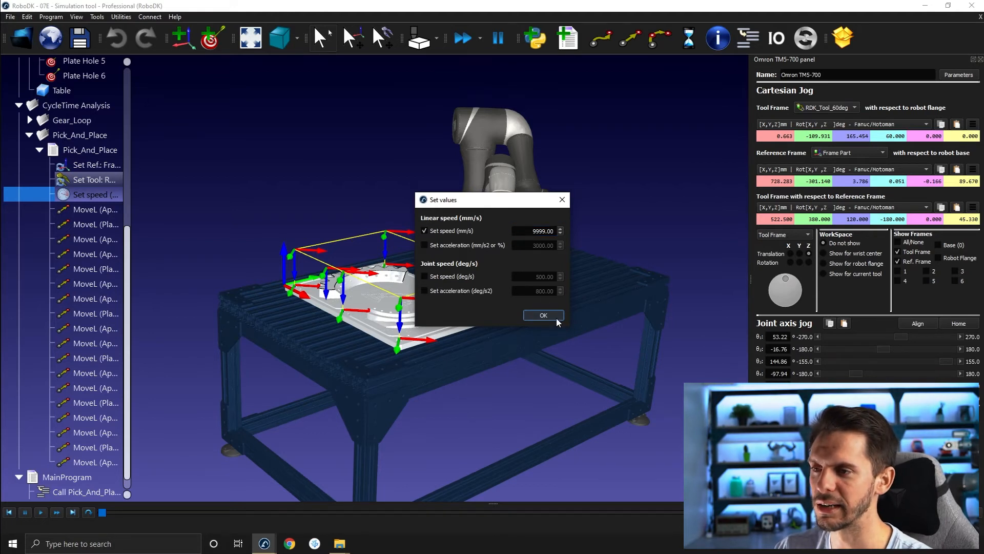
pyautogui.click(543, 315)
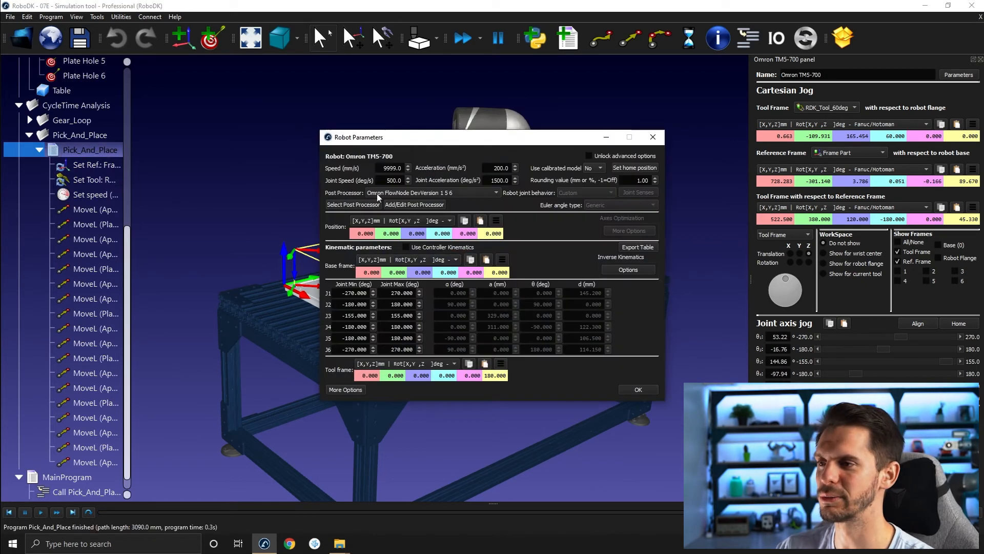
pyautogui.tripleClick(390, 167)
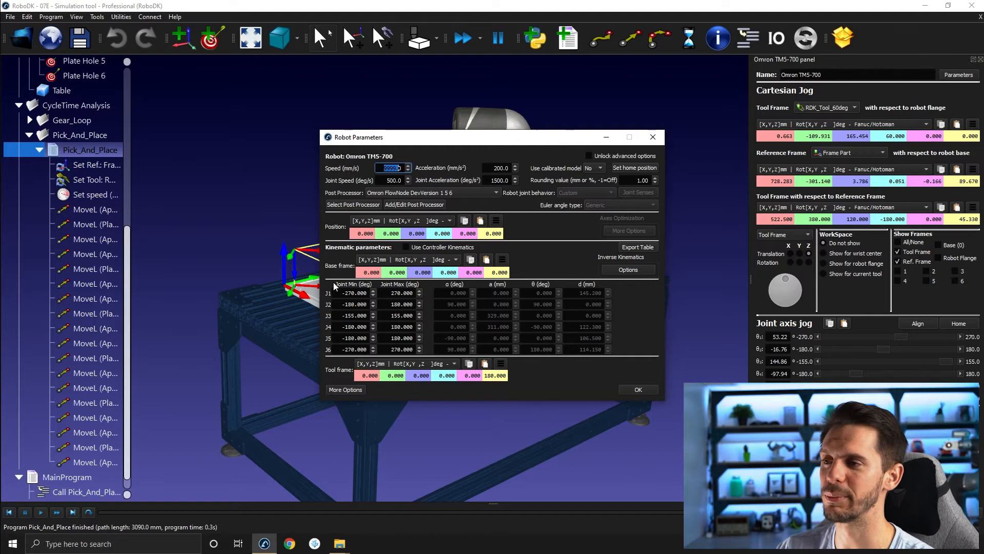
pyautogui.rightClick(92, 195)
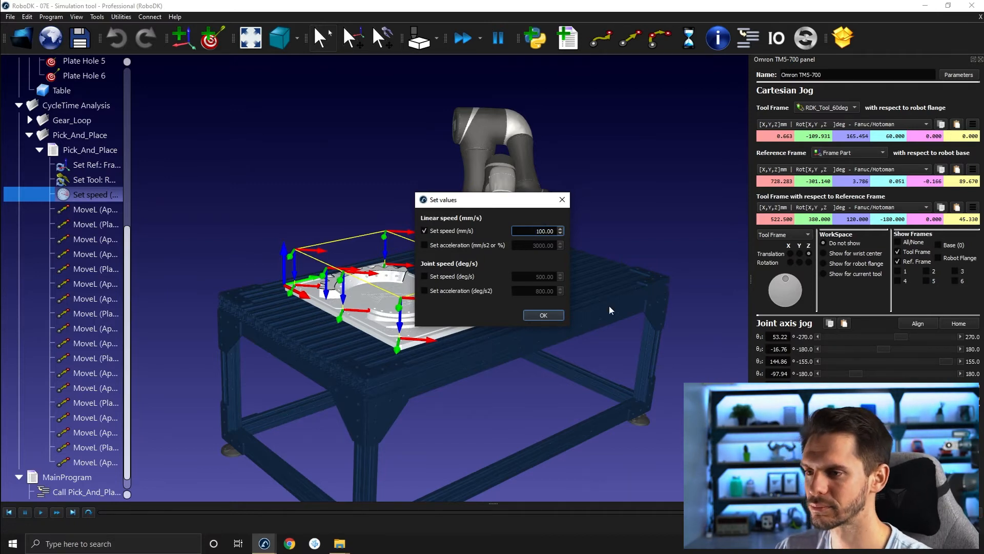
pyautogui.click(543, 315)
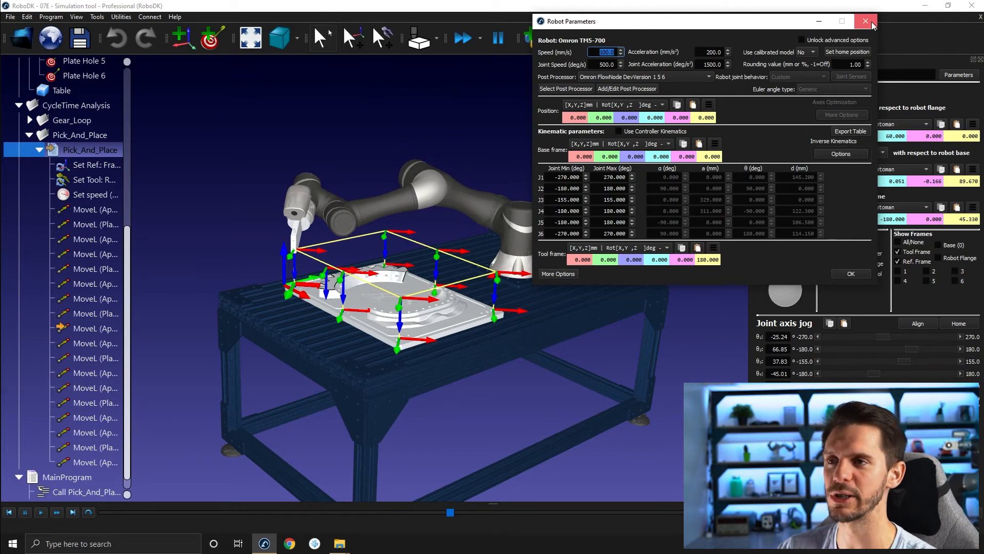
# Edit Set speed to also apply acceleration 3000, joint speed 500 and joint acceleration 800.
pyautogui.click(865, 20)
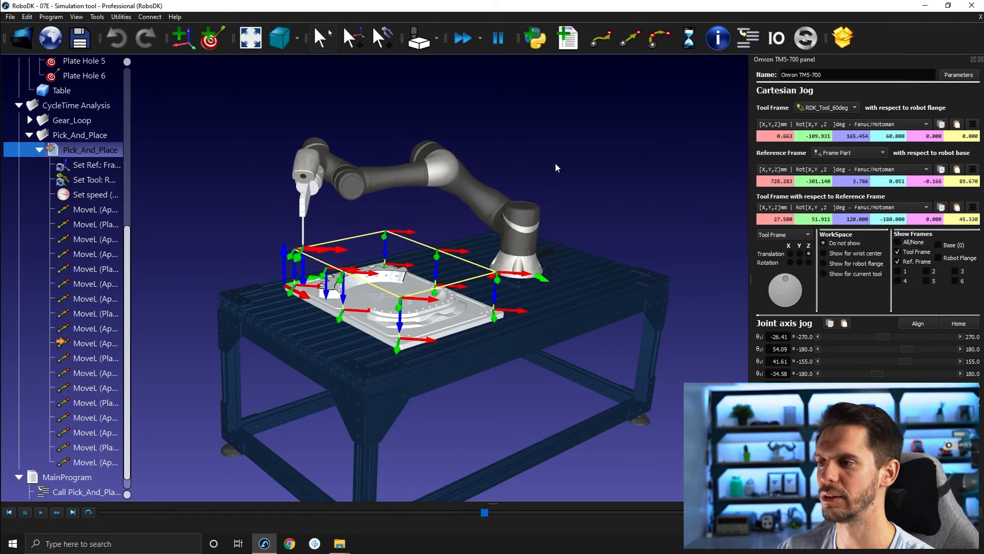
pyautogui.rightClick(94, 194)
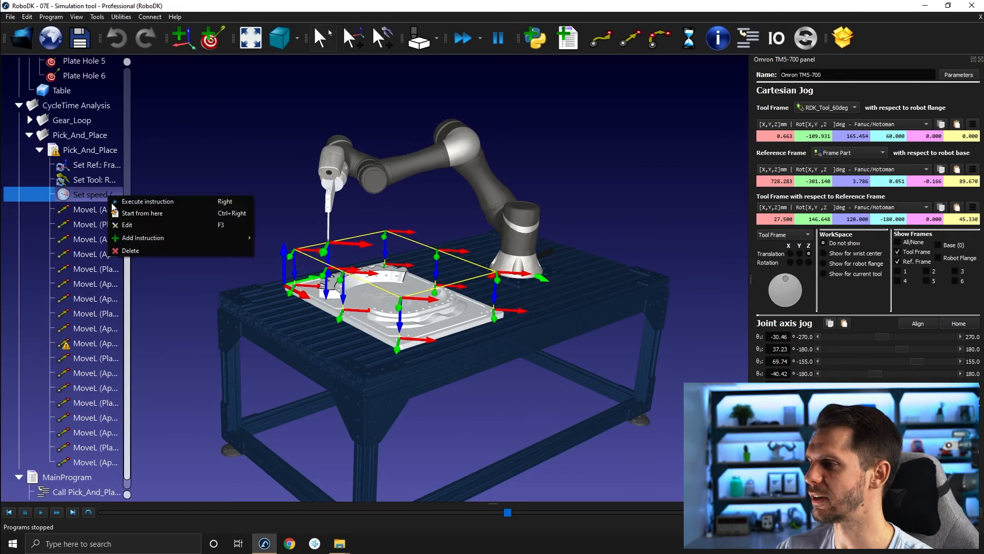
pyautogui.click(127, 225)
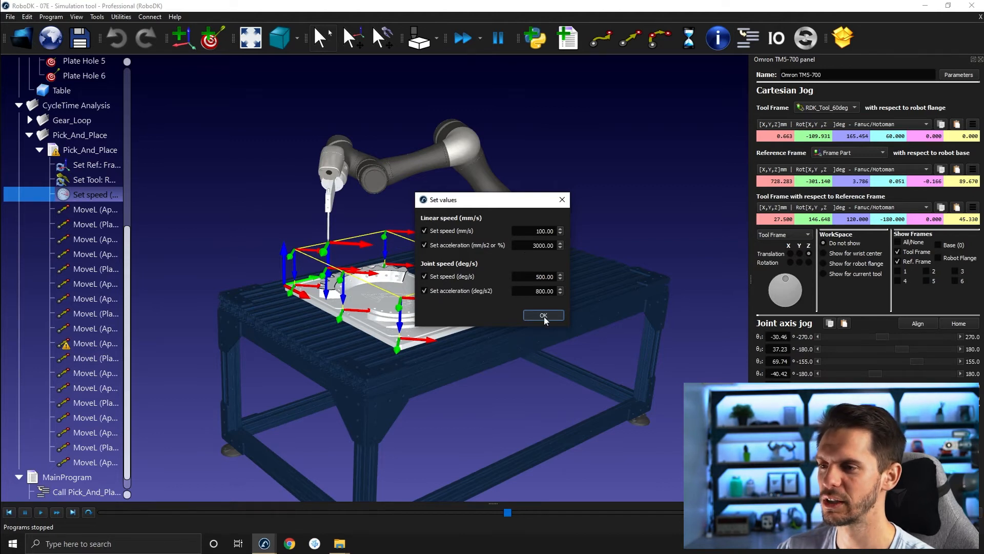
pyautogui.click(543, 314)
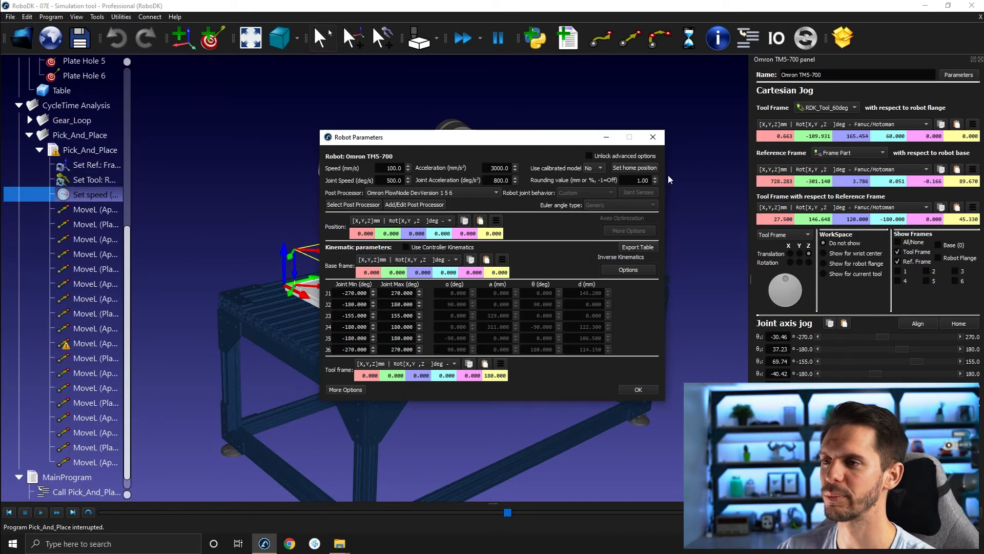
pyautogui.moveTo(430, 167)
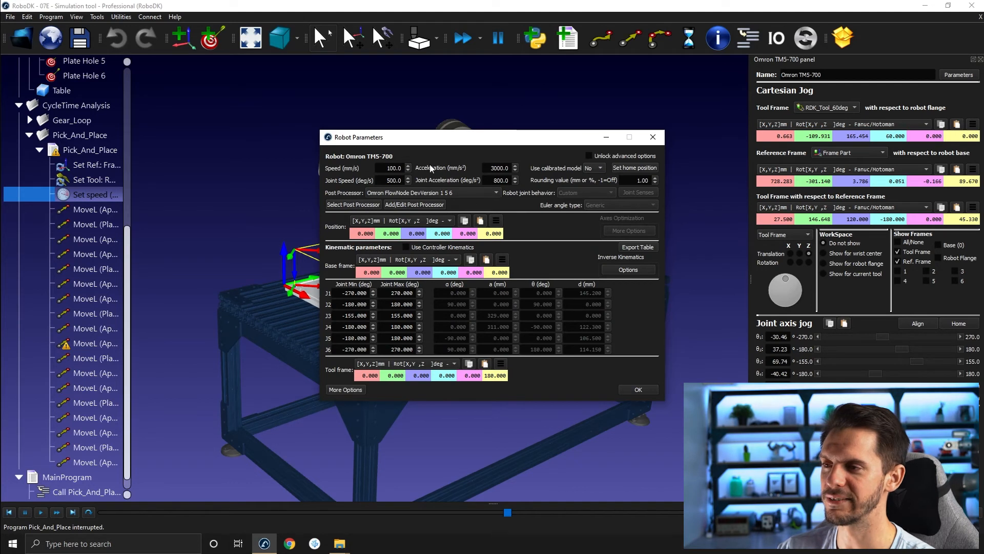
pyautogui.moveTo(527, 217)
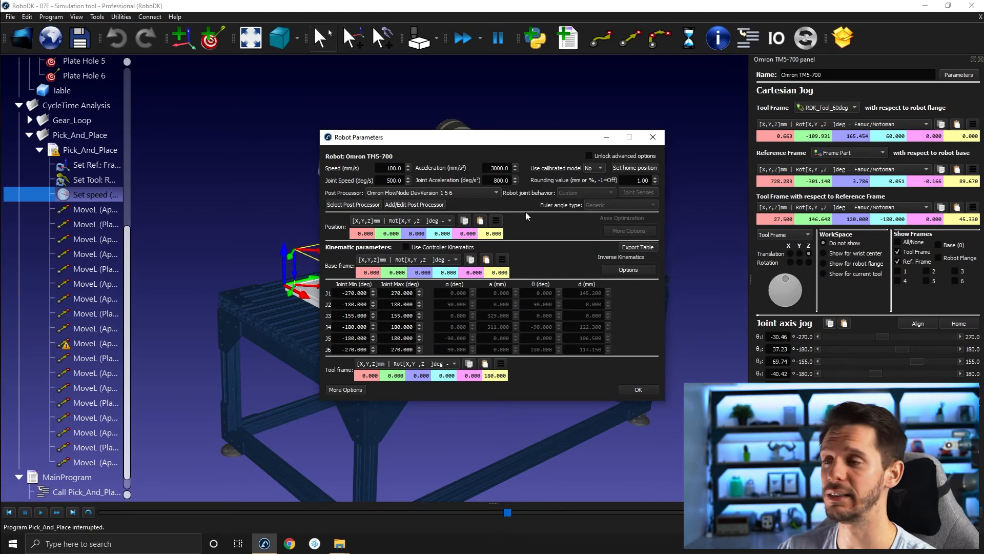
pyautogui.moveTo(520, 178)
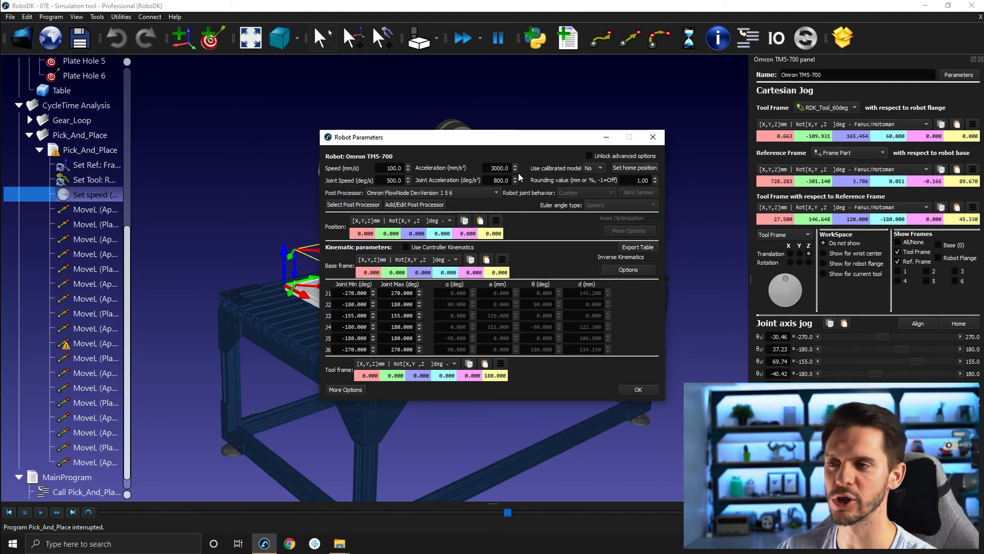
pyautogui.moveTo(405, 213)
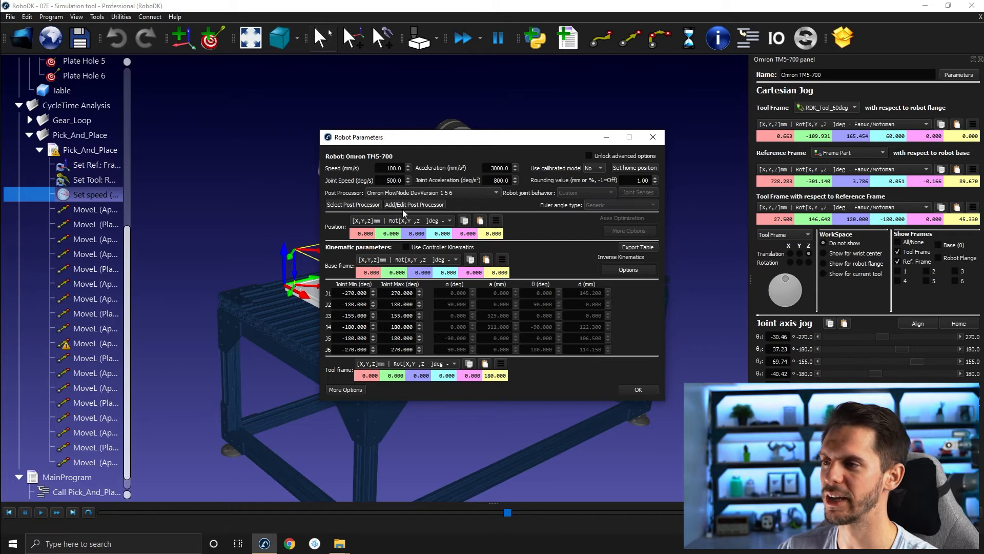
pyautogui.click(637, 390)
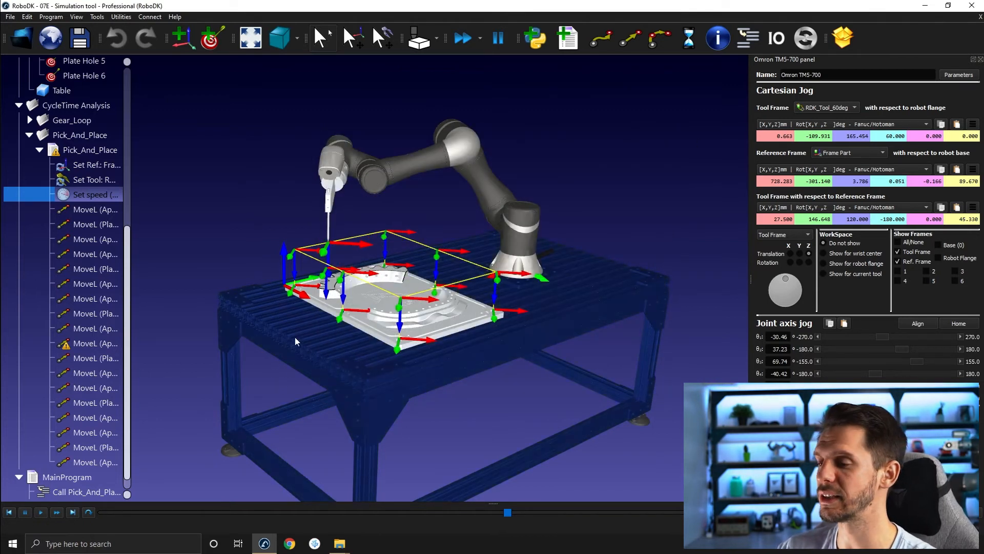
# Load the 07E - Singularities.rdk station from File Explorer into RoboDK.
pyautogui.click(339, 544)
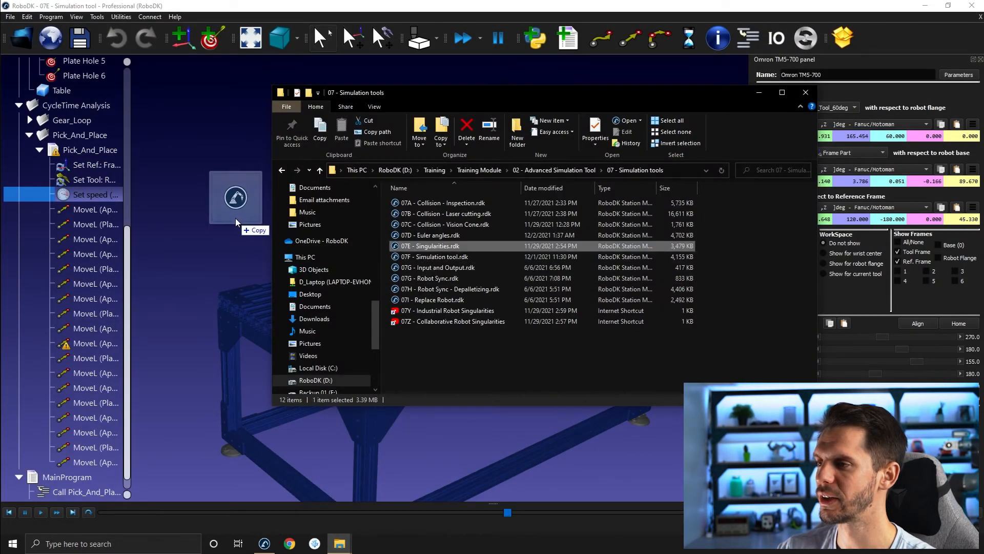
pyautogui.doubleClick(430, 245)
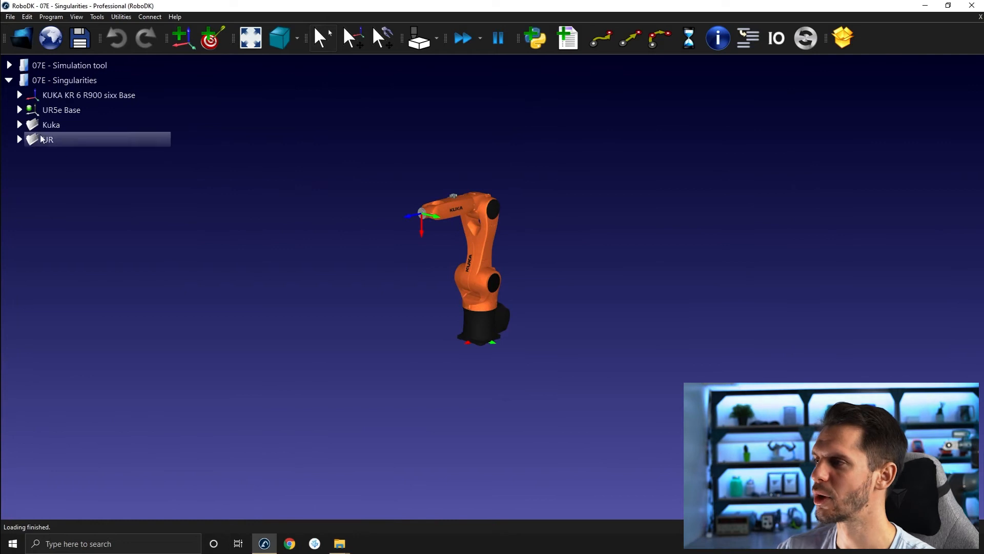
# Expand the Kuka folder to list its wrist and shoulder singularity programs.
pyautogui.click(18, 124)
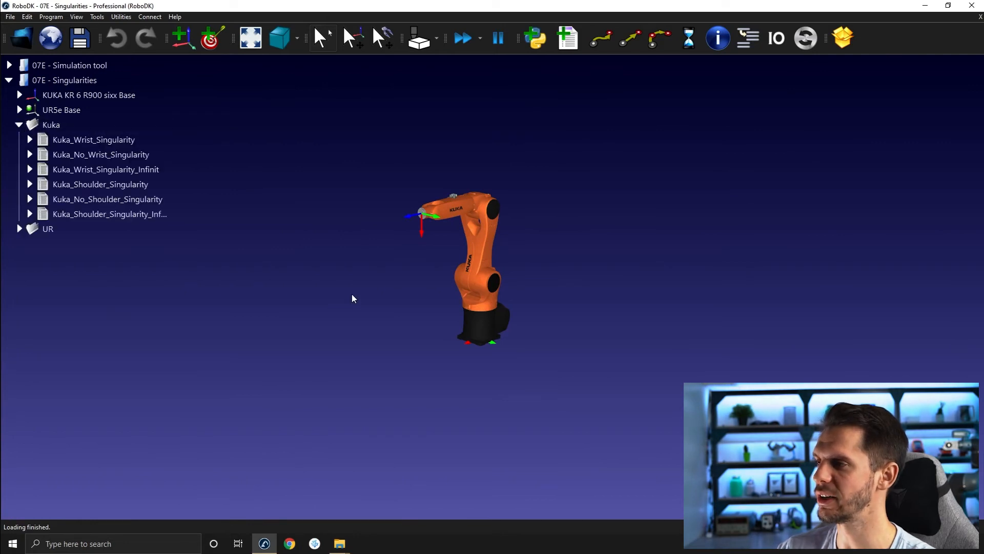
pyautogui.moveTo(366, 294)
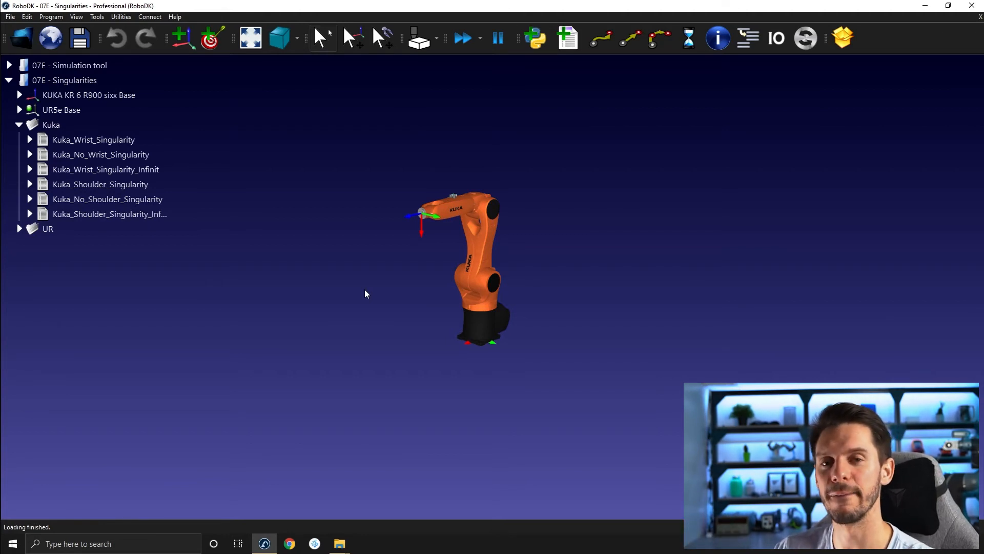
pyautogui.moveTo(323, 357)
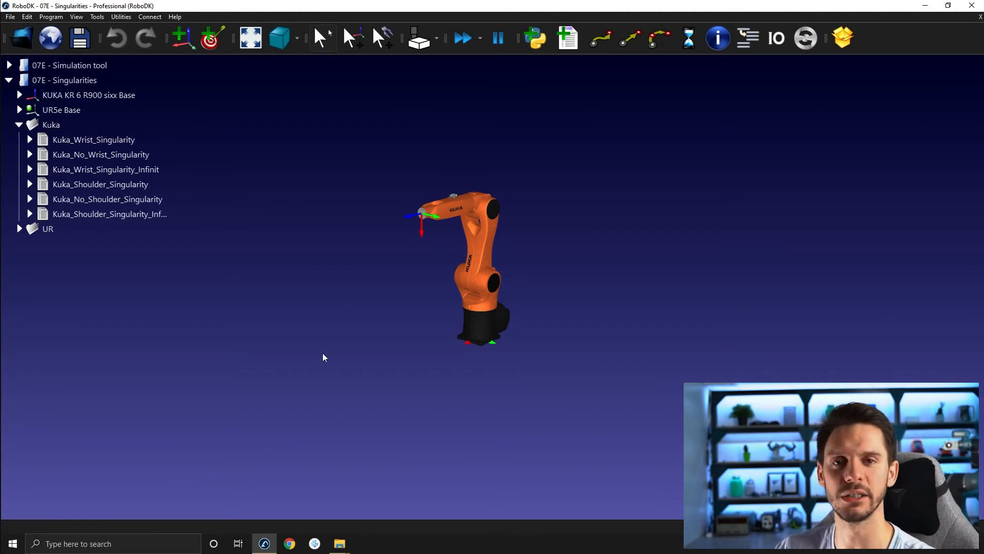
pyautogui.moveTo(308, 354)
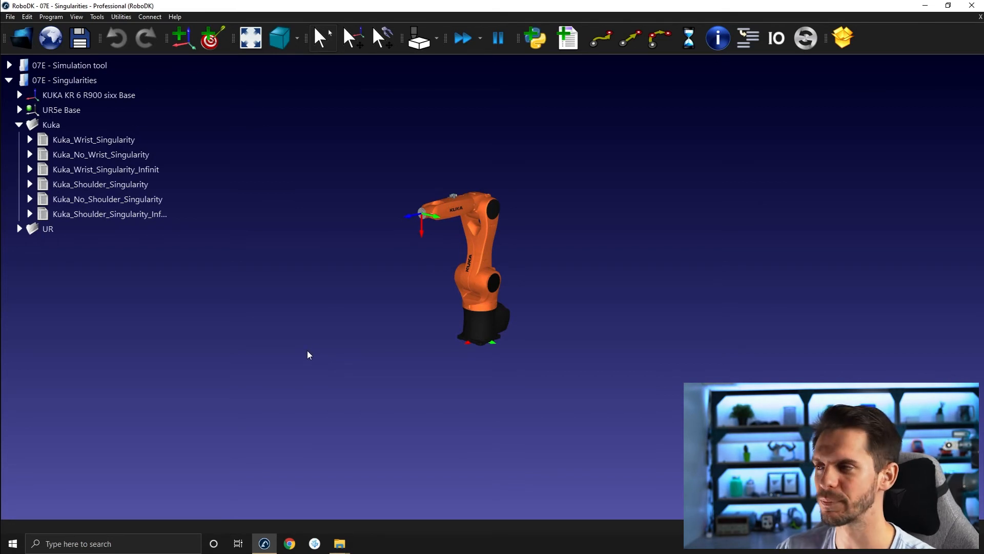
pyautogui.moveTo(244, 455)
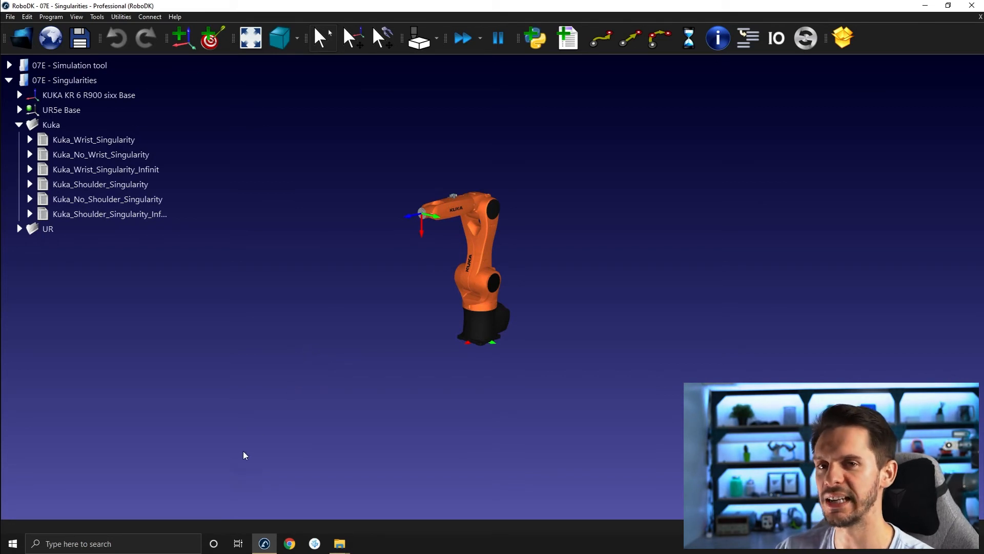
pyautogui.moveTo(238, 462)
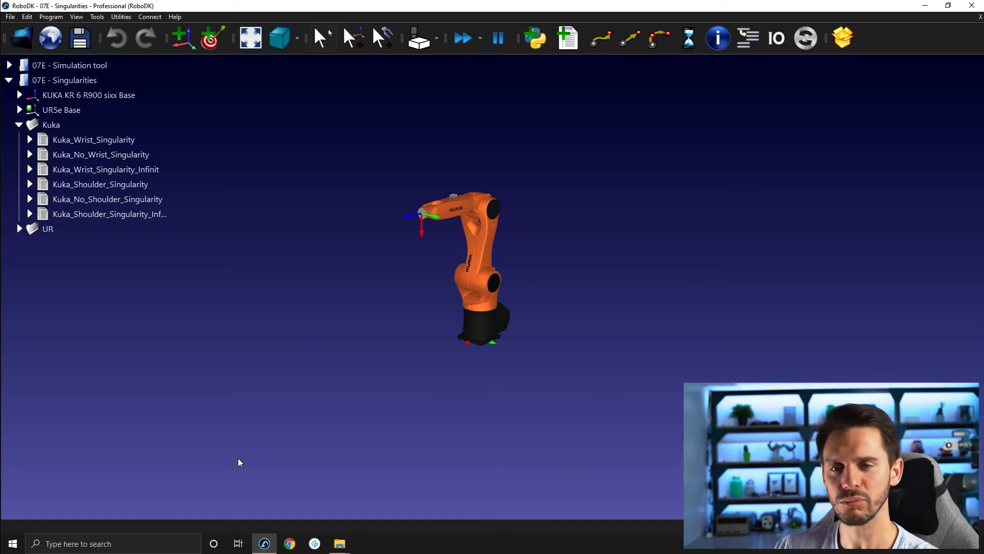
pyautogui.moveTo(237, 452)
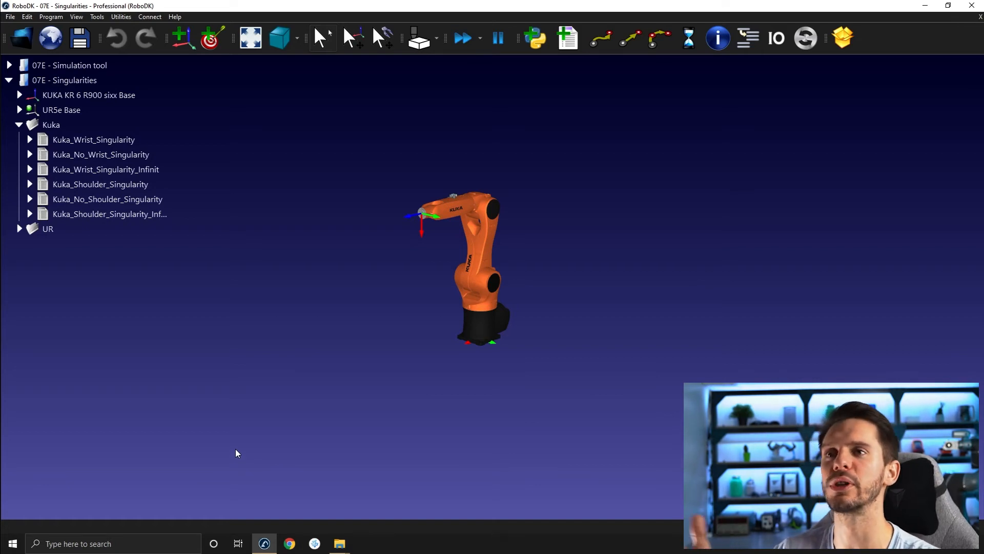
pyautogui.moveTo(242, 448)
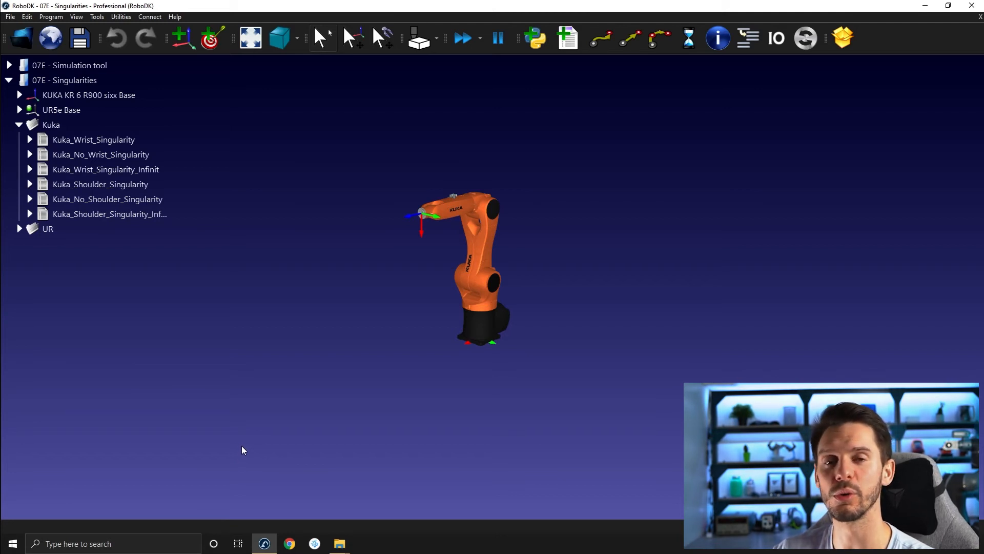
pyautogui.moveTo(246, 480)
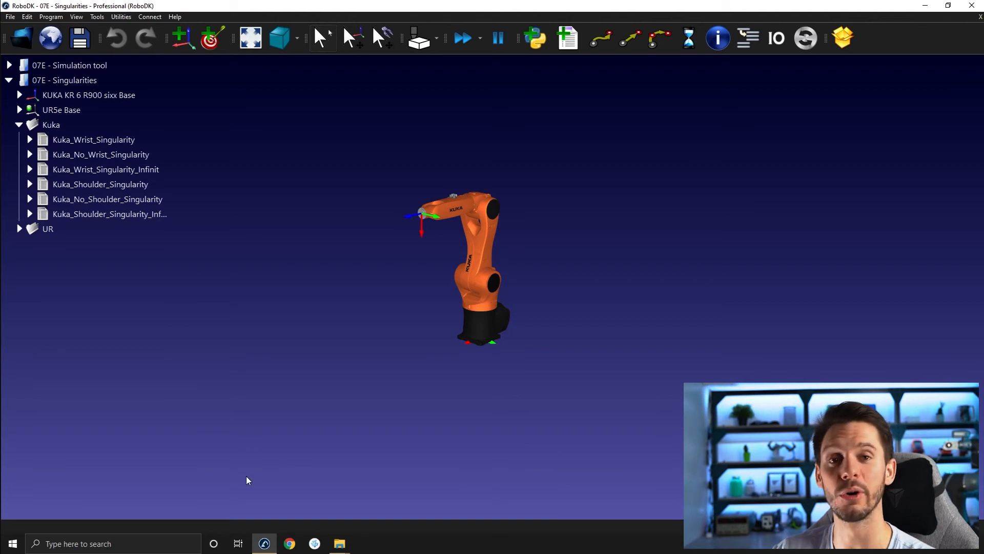
pyautogui.moveTo(263, 475)
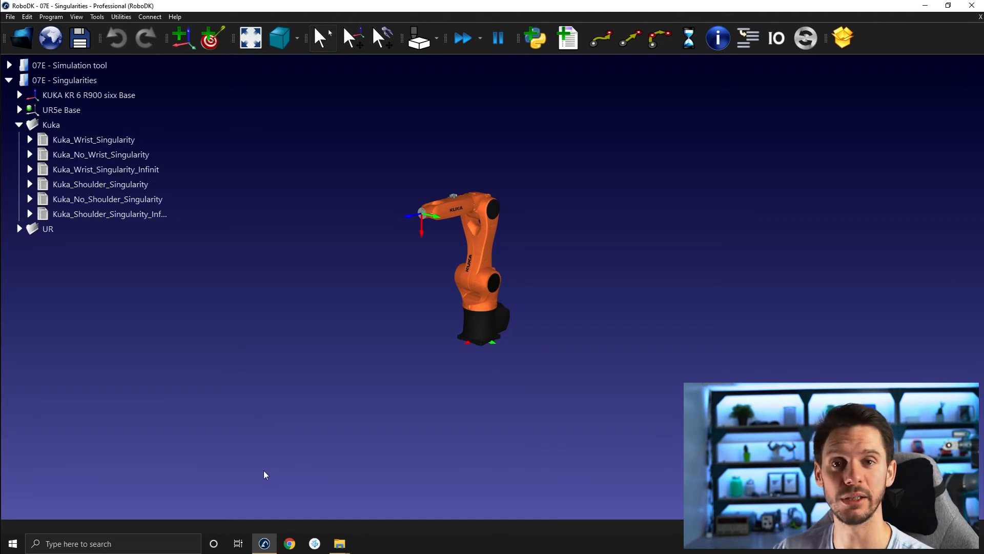
# Run the Kuka singularity program to completion, reporting its path length and program time.
pyautogui.click(100, 155)
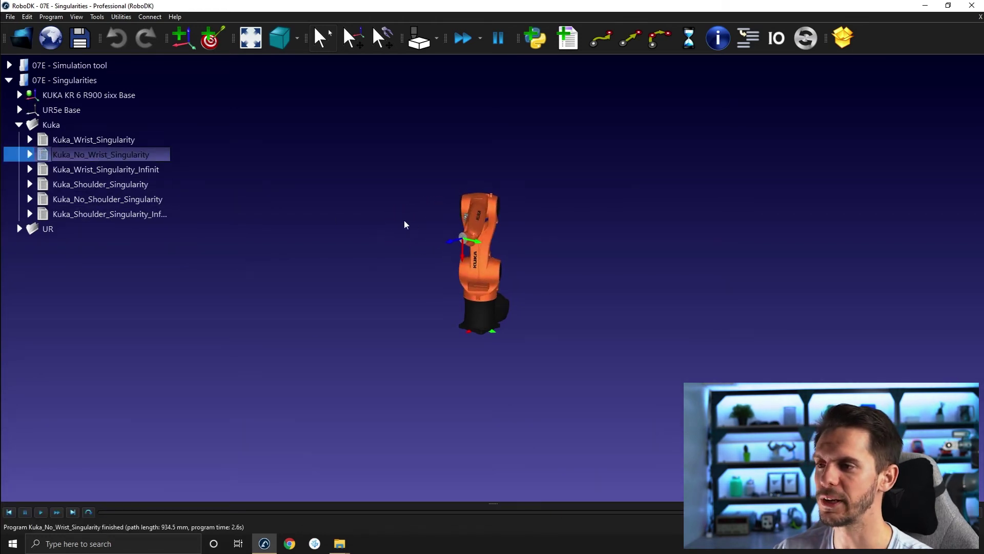
pyautogui.moveTo(371, 234)
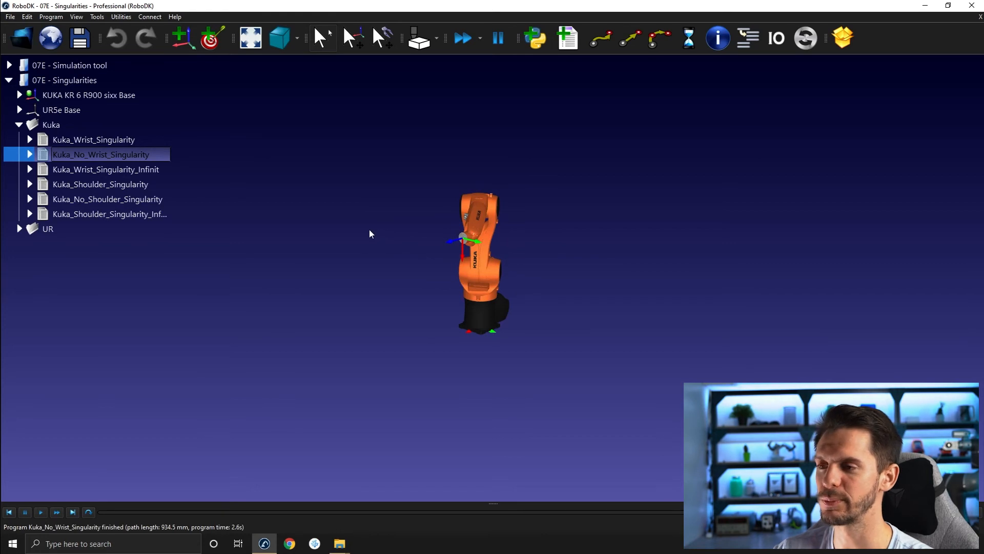
pyautogui.moveTo(706, 278)
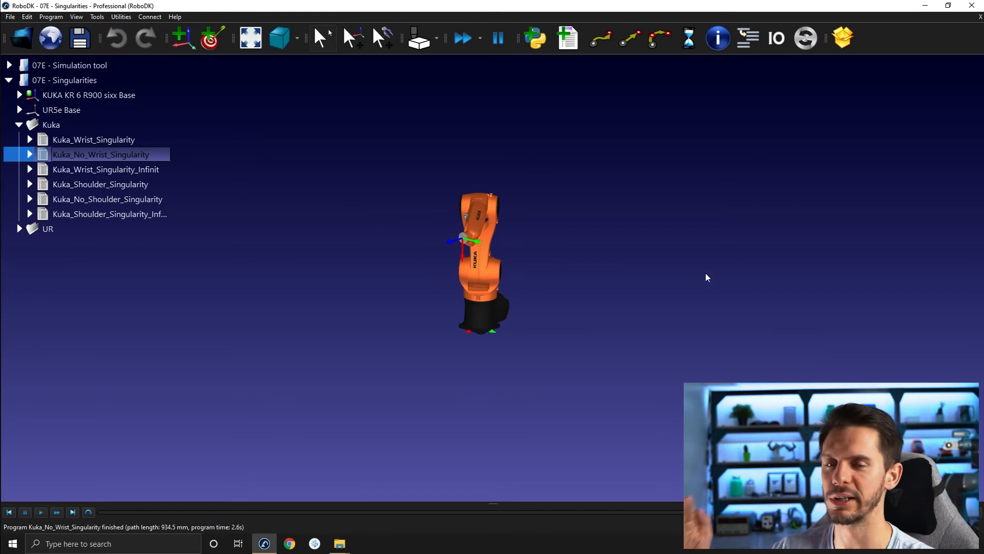
pyautogui.moveTo(686, 263)
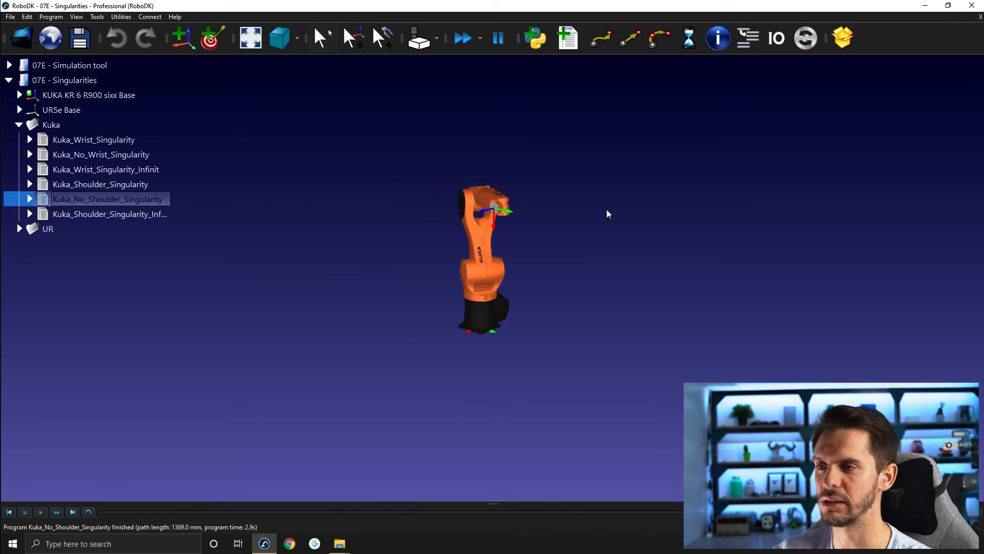
# Set the Motion option 'Move time calculation' to Strictest constraint in Tools > Options.
pyautogui.click(96, 16)
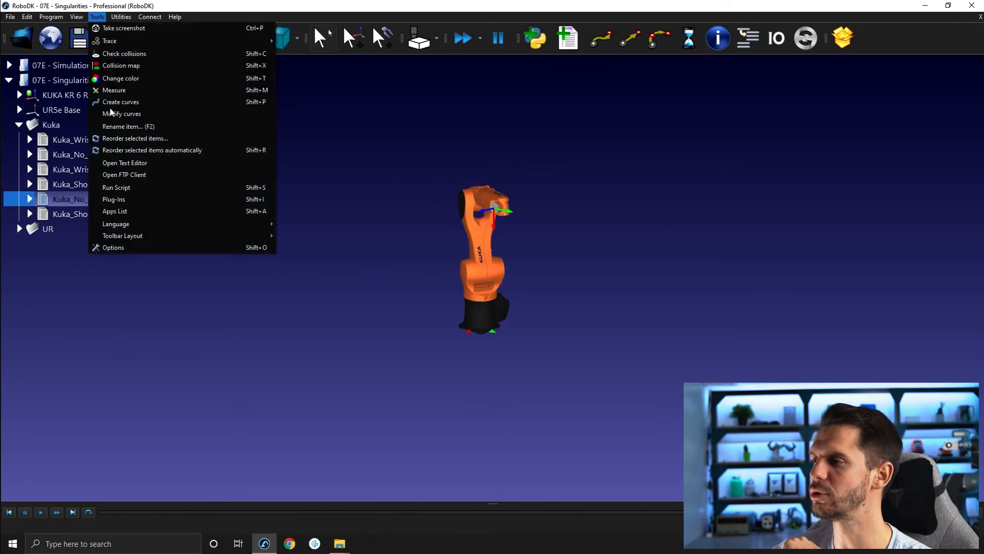
pyautogui.click(113, 247)
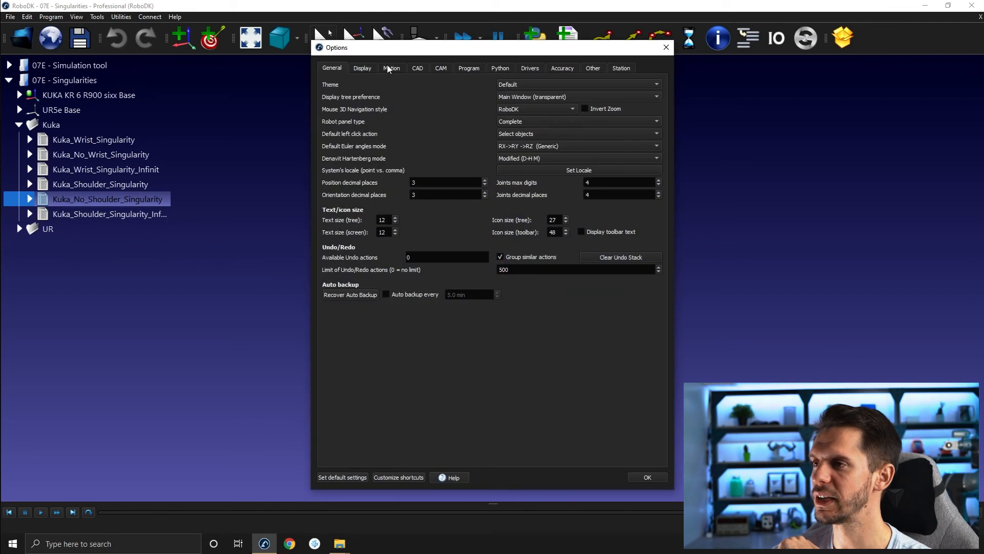
pyautogui.click(390, 67)
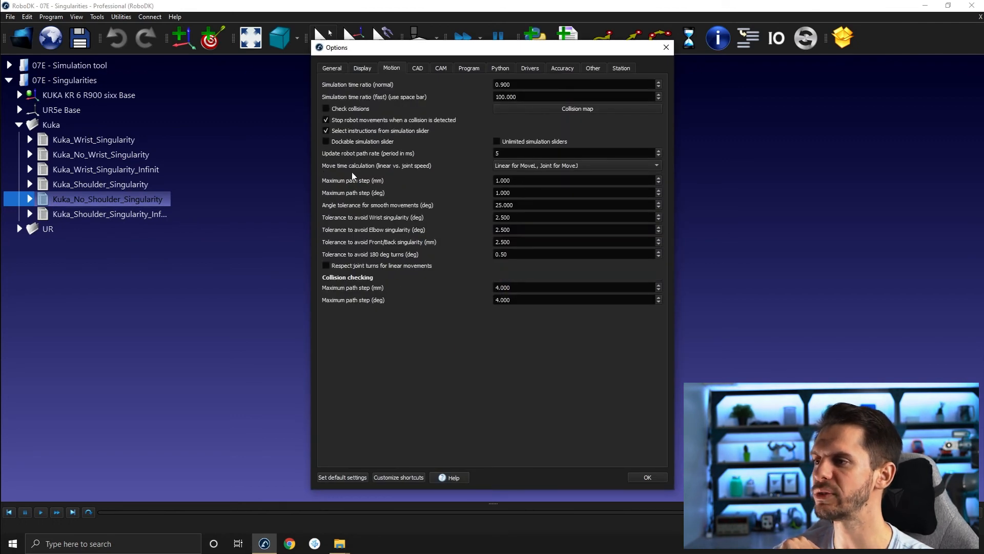
pyautogui.moveTo(519, 162)
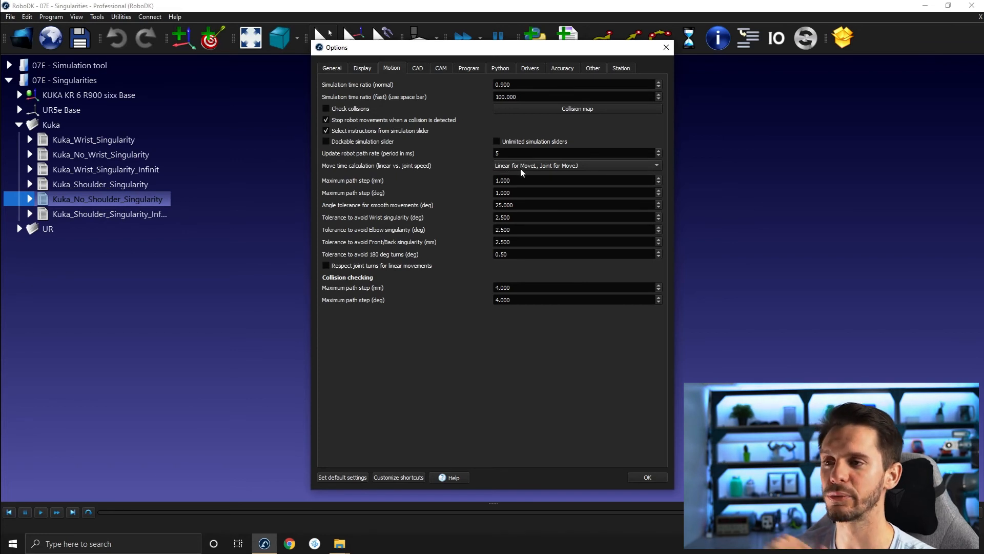
pyautogui.moveTo(561, 171)
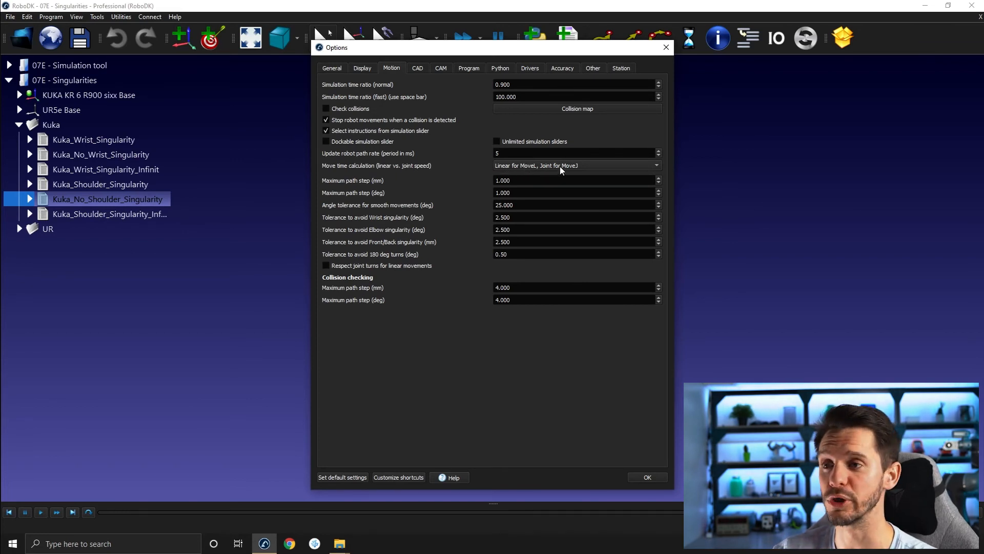
pyautogui.click(574, 165)
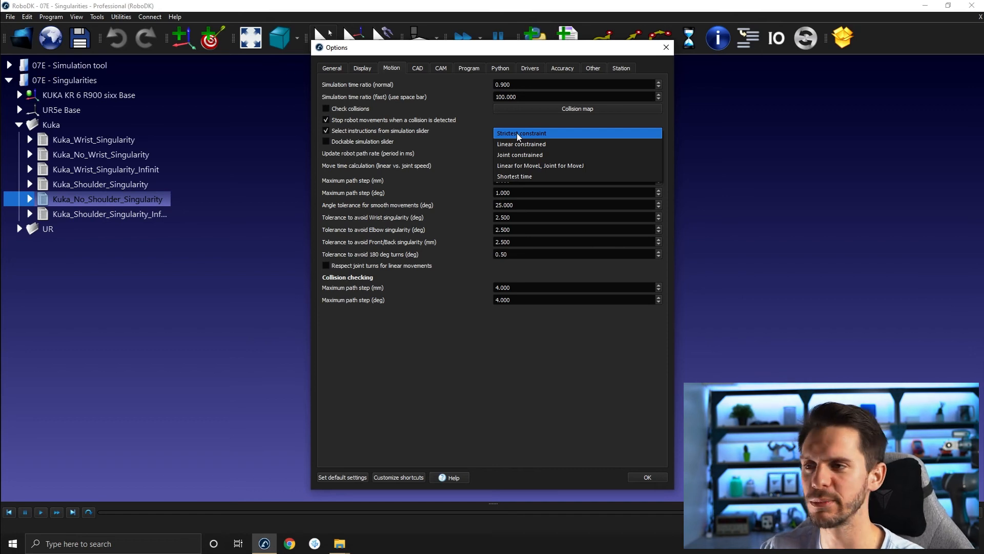
pyautogui.click(520, 134)
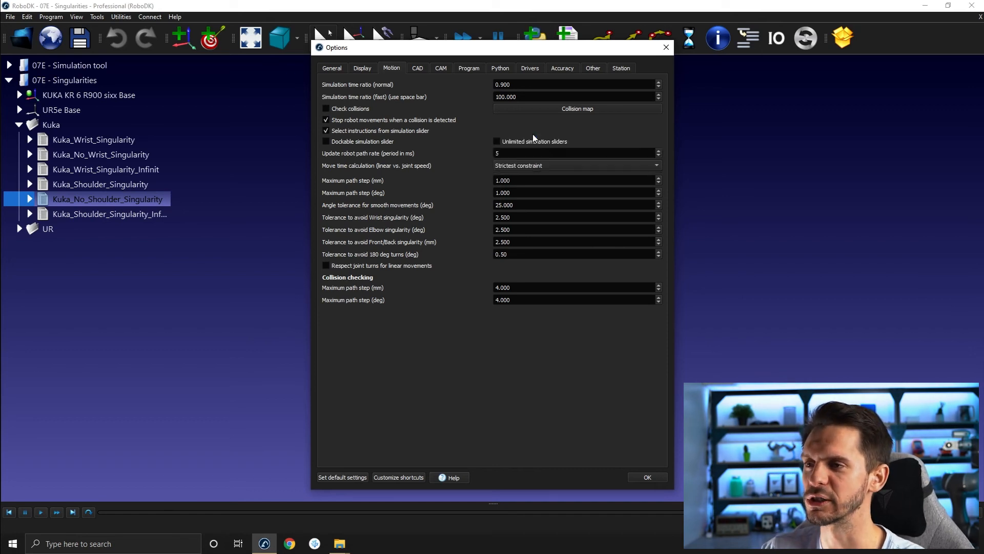
pyautogui.click(647, 477)
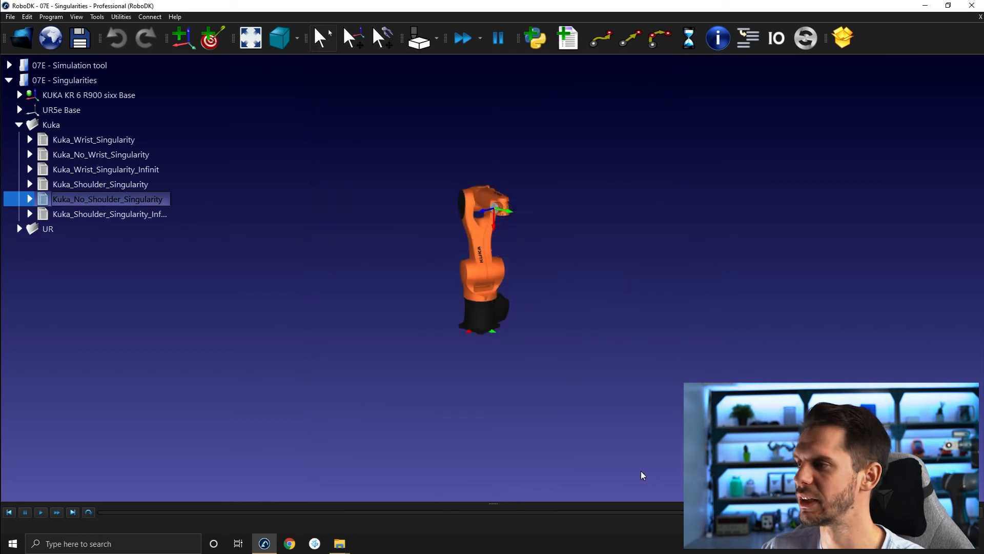
# Rerun Kuka_No_Wrist_Singularity under strictest constraint, now reporting 1369.0 mm and 3.5 s.
pyautogui.click(100, 154)
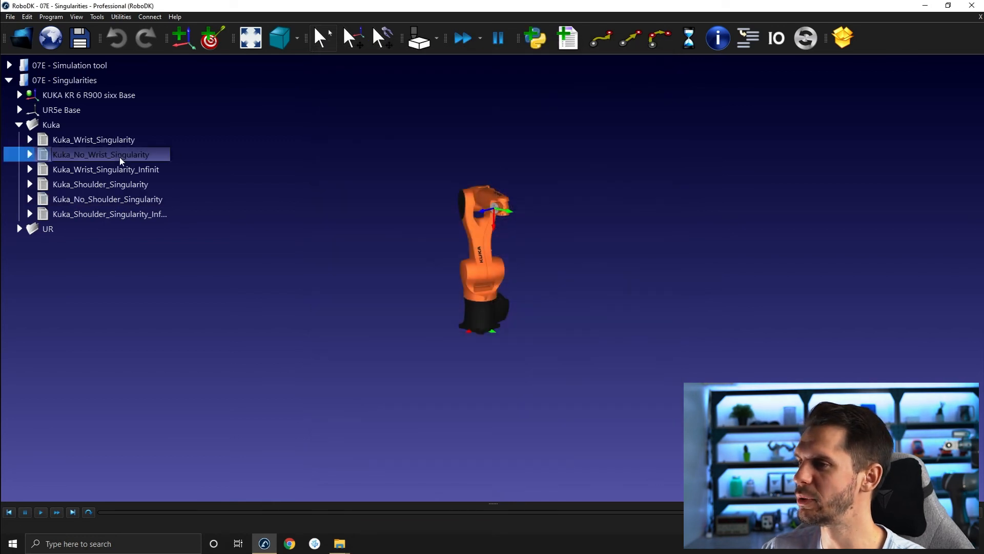
pyautogui.doubleClick(100, 155)
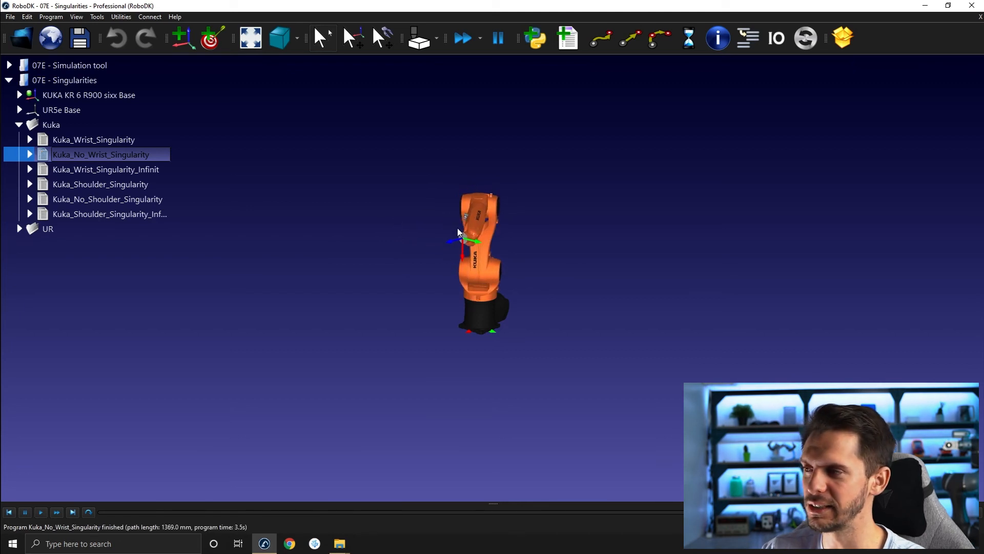
pyautogui.moveTo(107, 199)
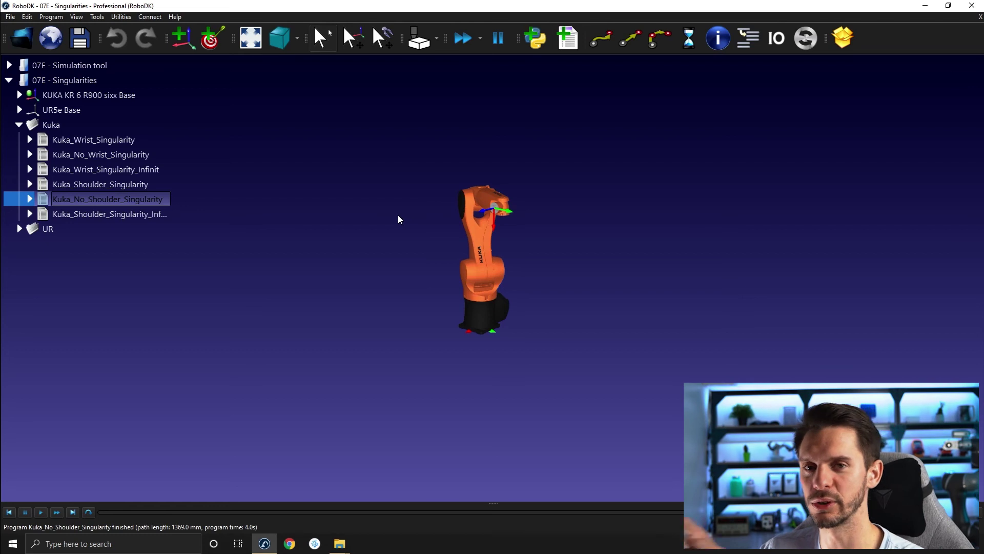
pyautogui.moveTo(459, 212)
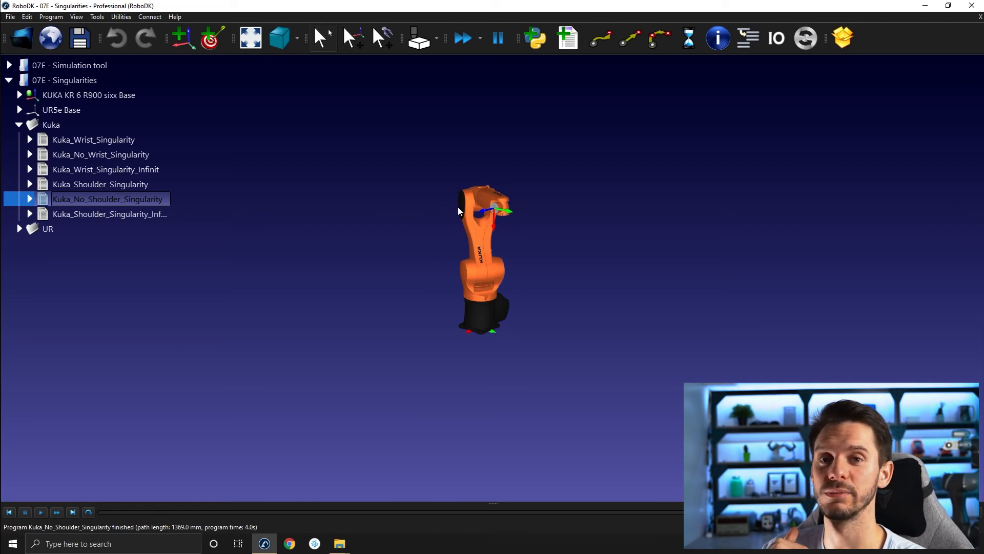
pyautogui.moveTo(503, 218)
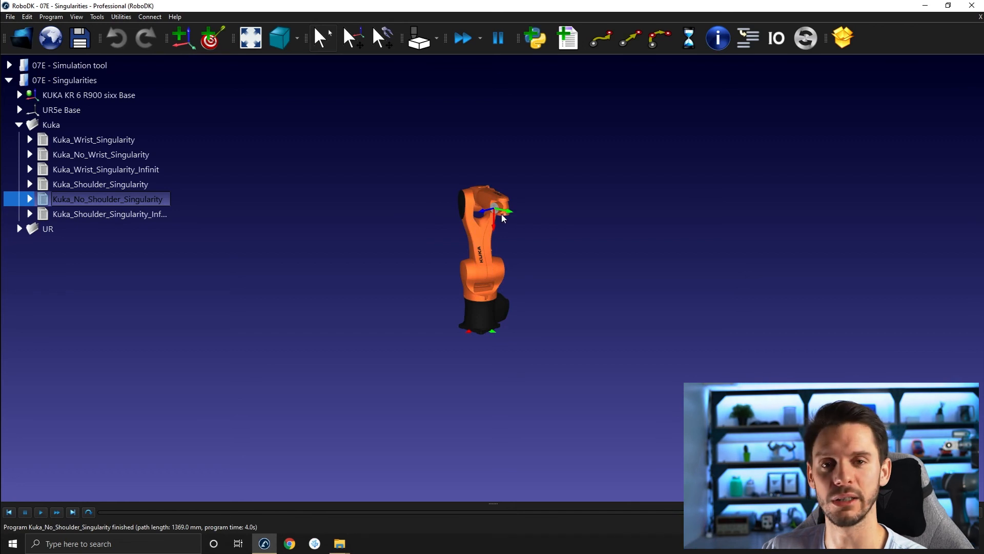
pyautogui.moveTo(493, 213)
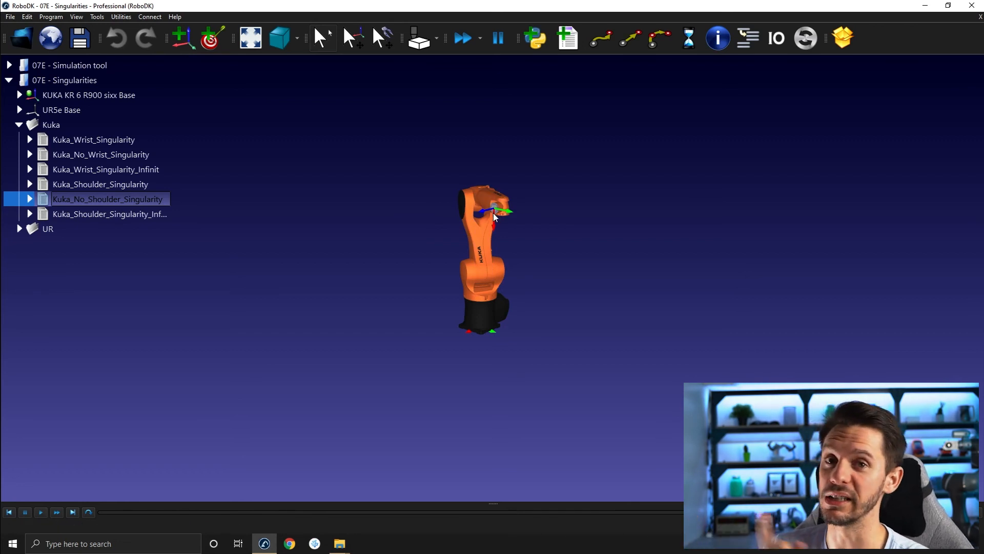
pyautogui.moveTo(499, 234)
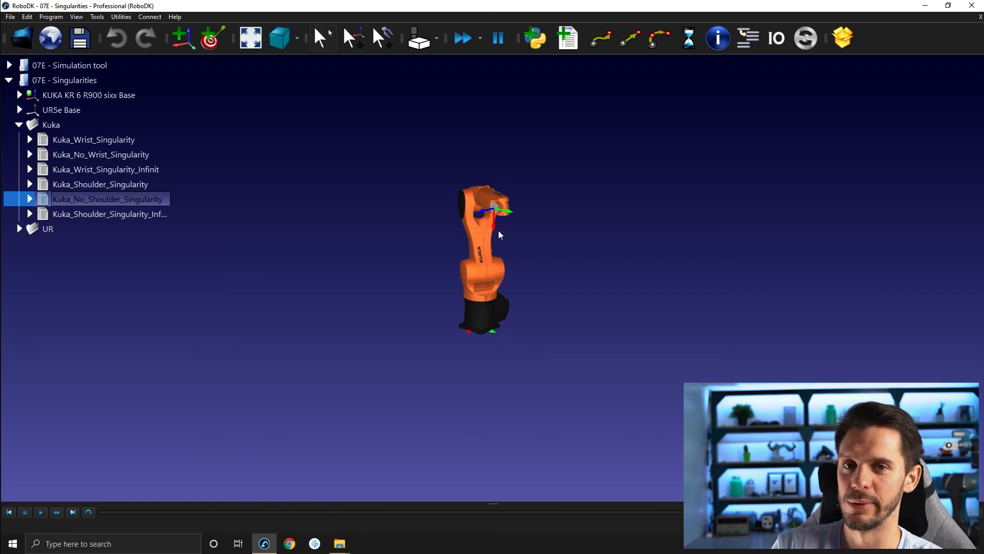
# Show the Motion options to confirm Move time calculation is Strictest constraint.
pyautogui.click(96, 16)
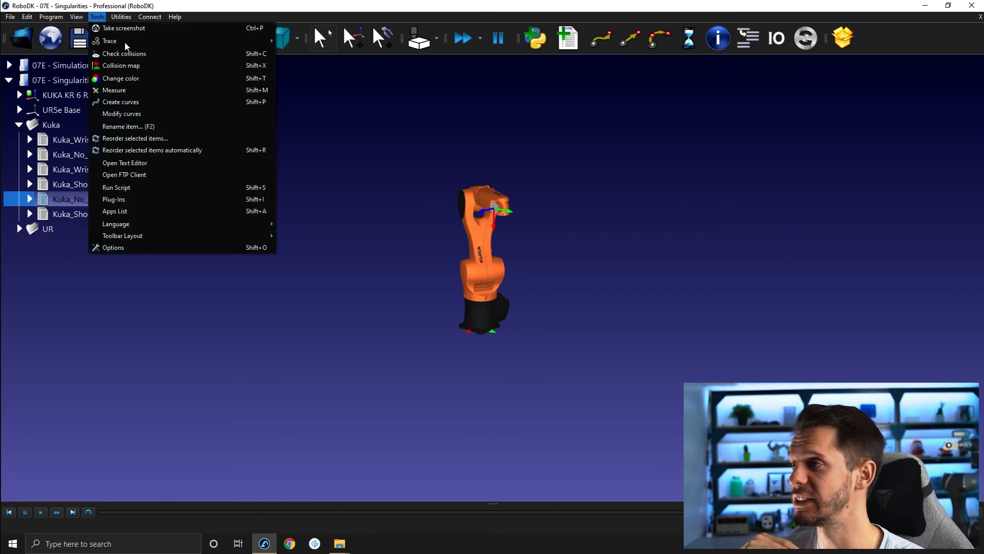
pyautogui.click(113, 247)
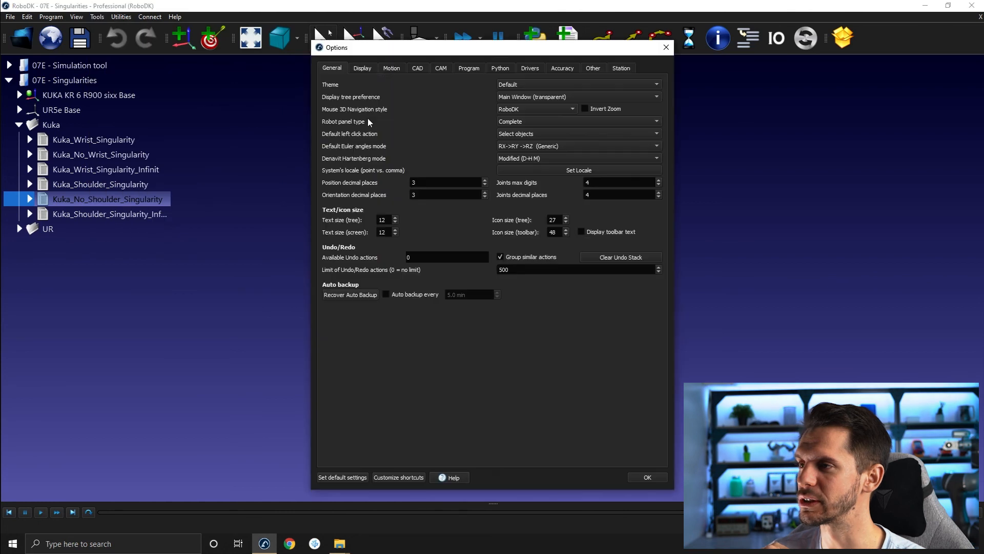
pyautogui.click(391, 67)
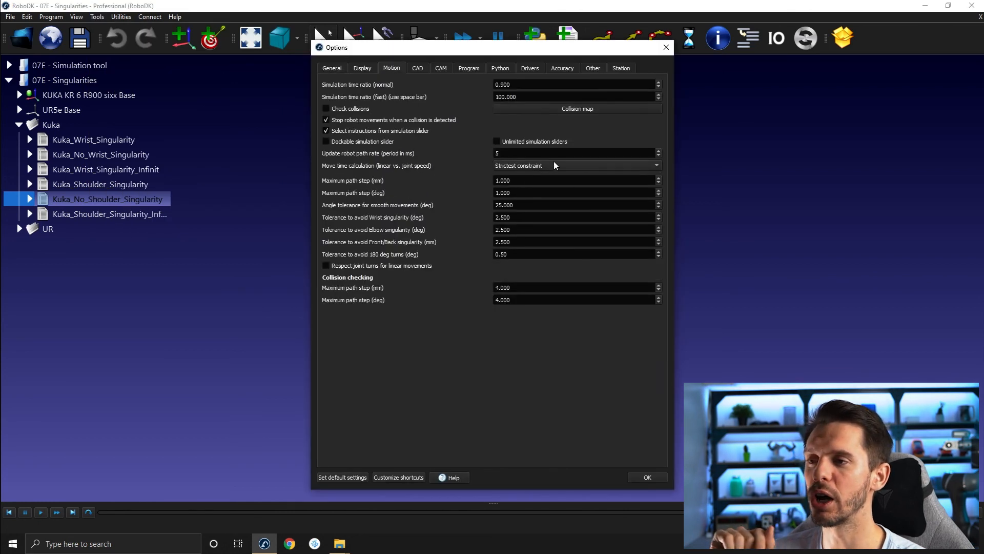
pyautogui.moveTo(513, 169)
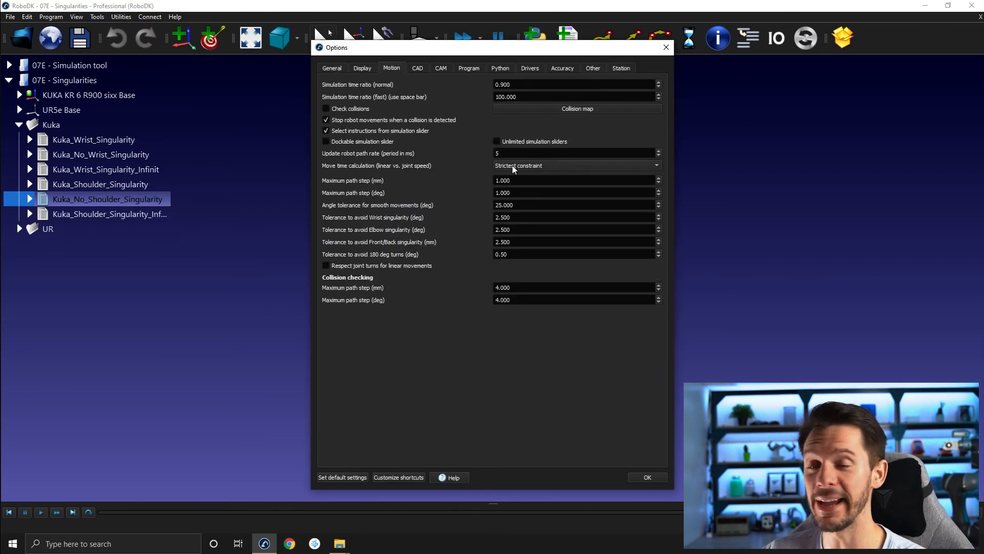